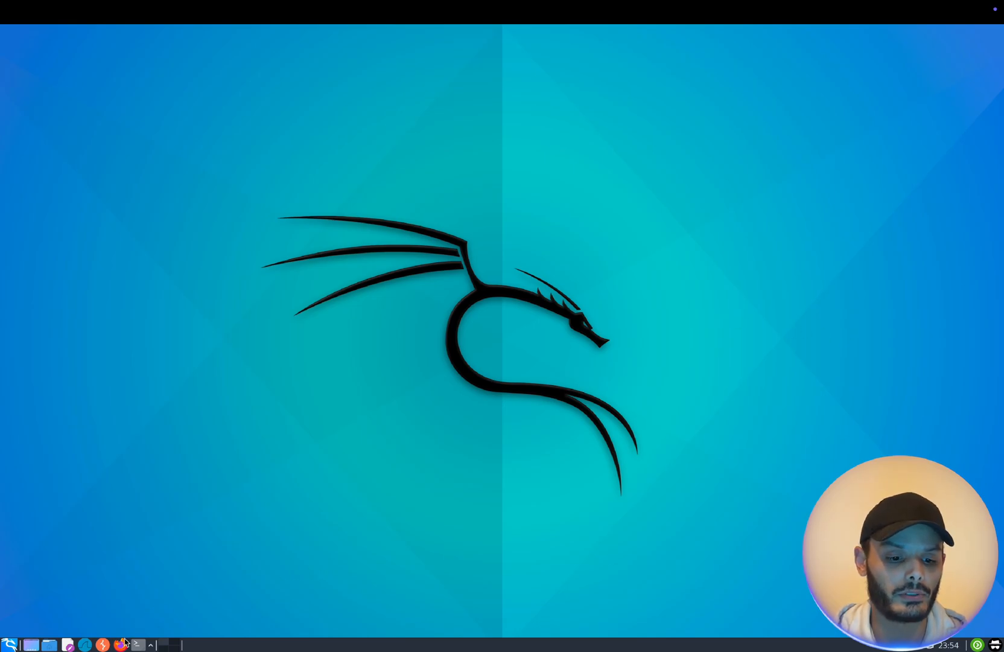
Launch Firefox, search the Kali homepage for 'docker' and choose the Installing Docker on Kali Linux guide
click(121, 645)
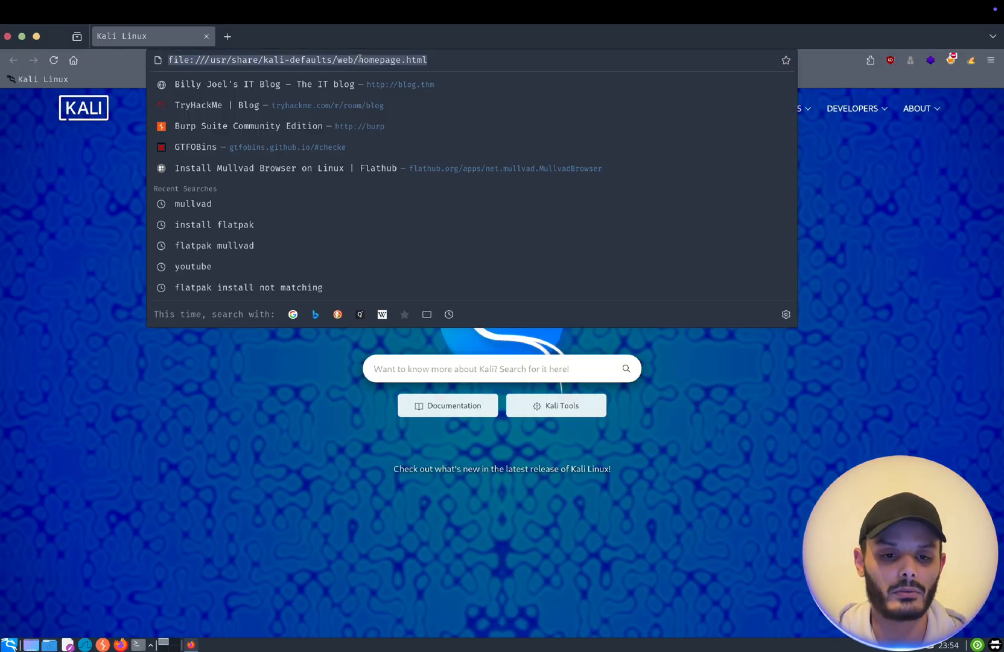
text(docker)
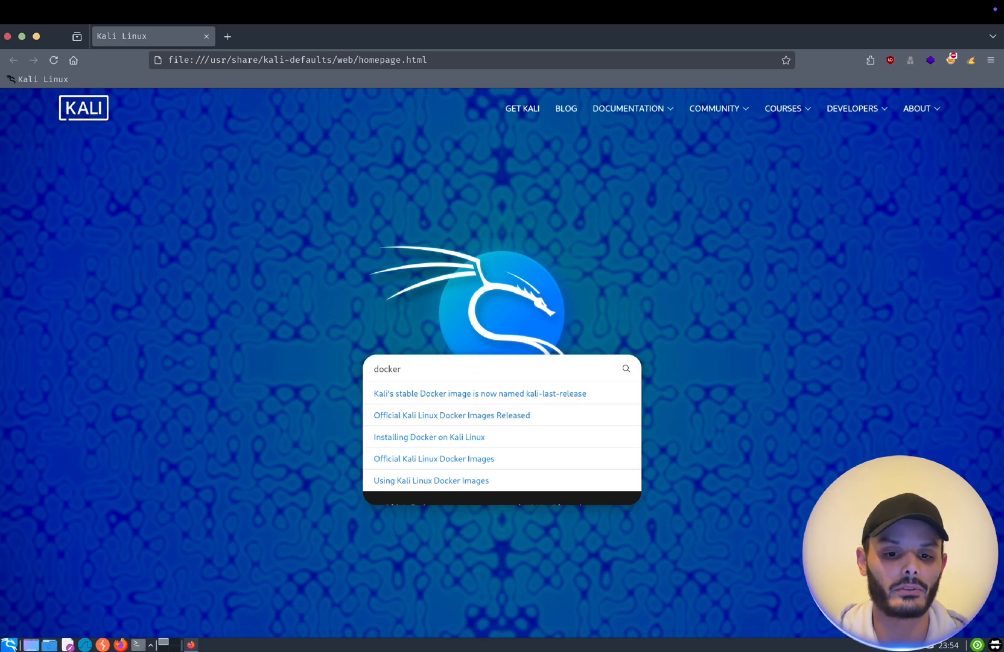
click(428, 436)
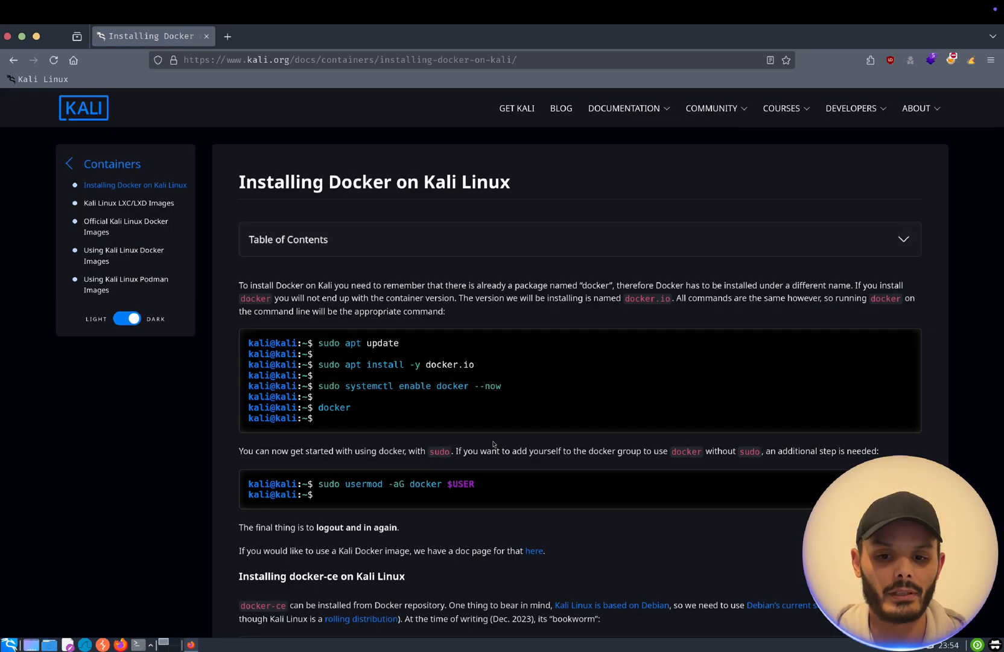
Scroll through the guide to read the docker.io install commands and docker-ce repository steps
scroll(down, 3)
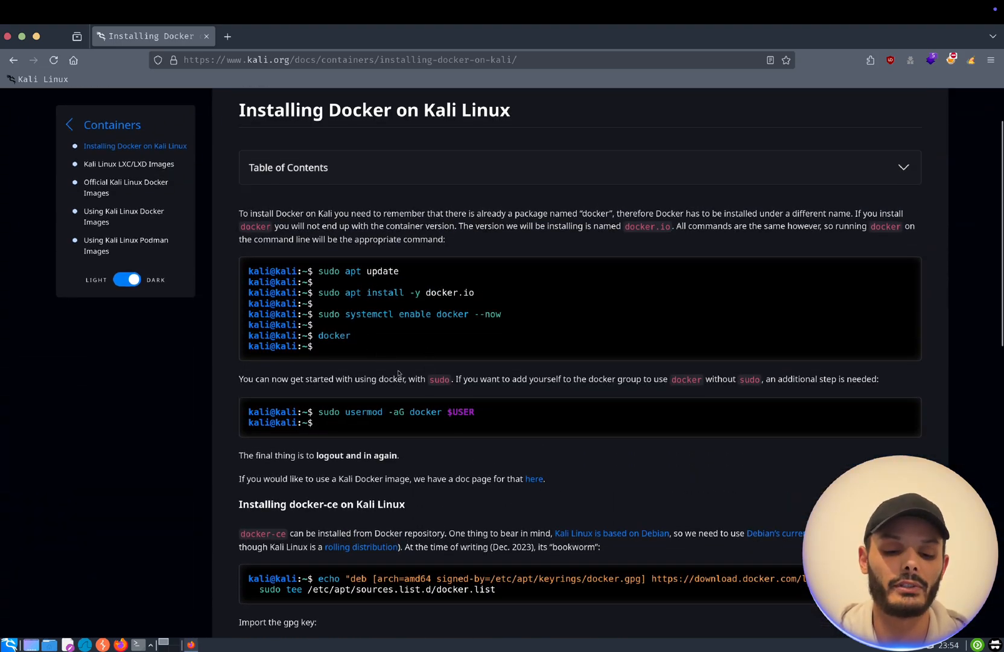
scroll(down, 3)
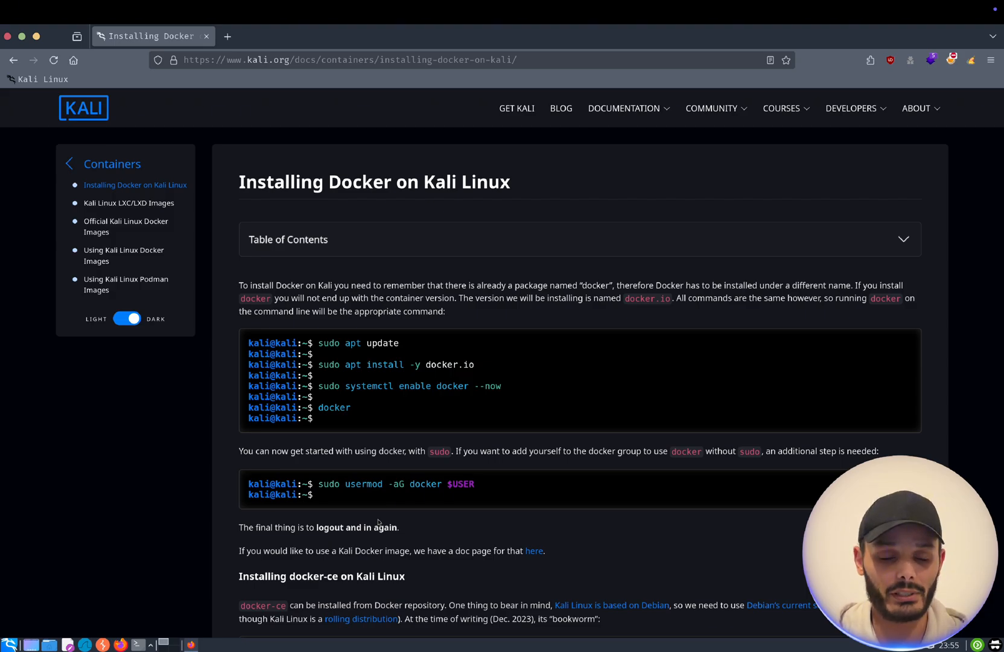
mouse_move(274, 175)
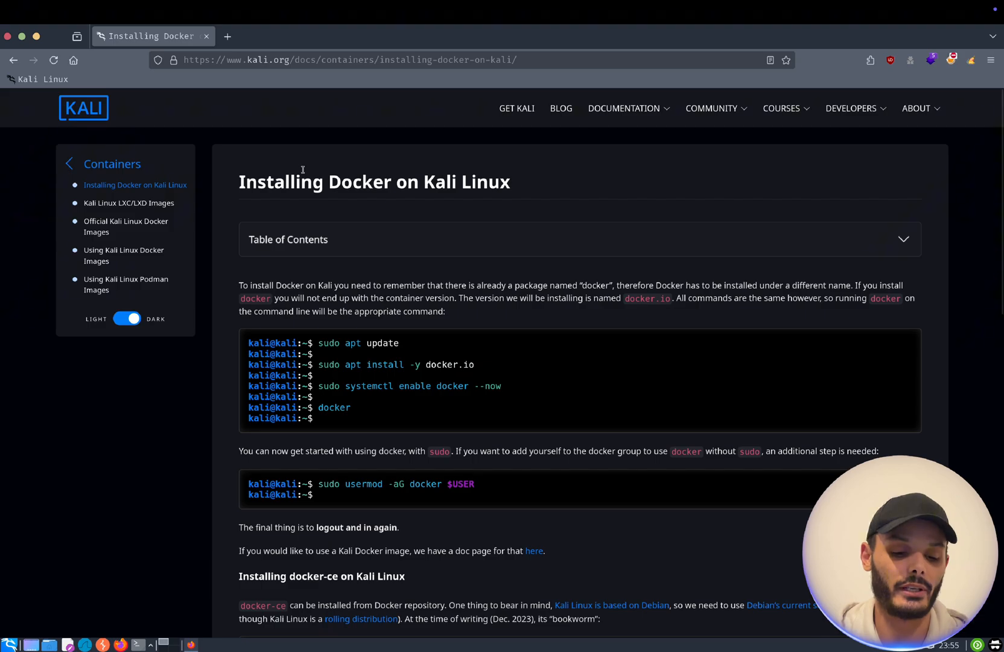
mouse_move(376, 419)
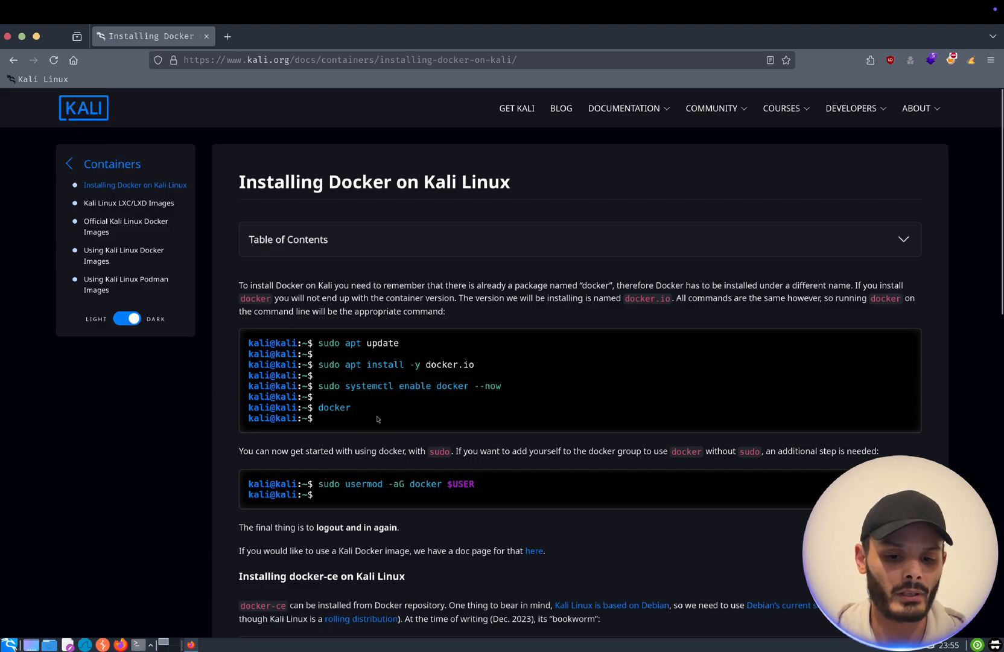
scroll(down, 3)
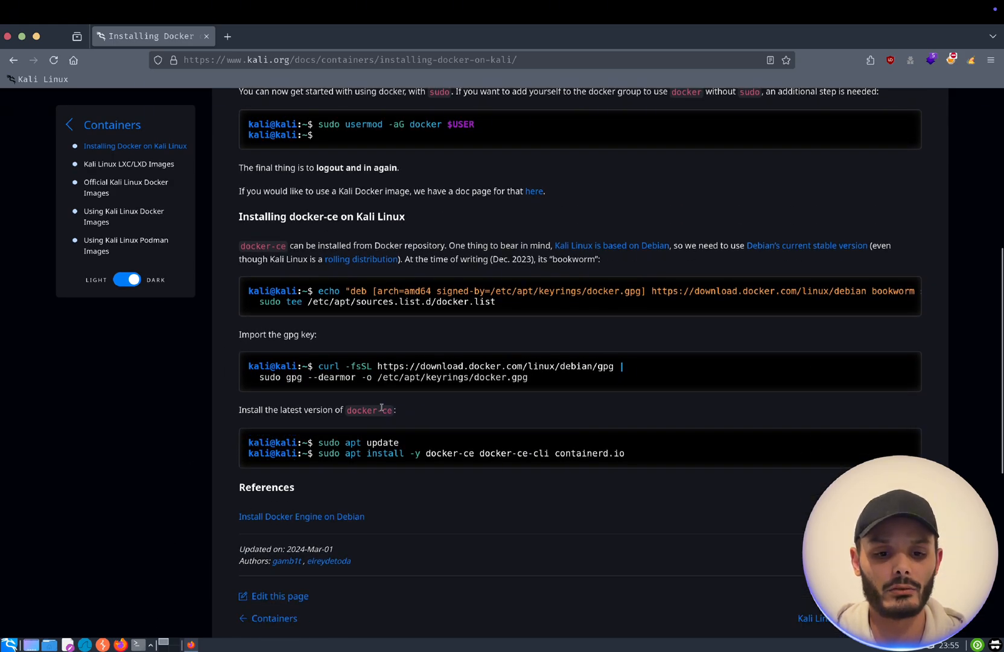
scroll(up, 3)
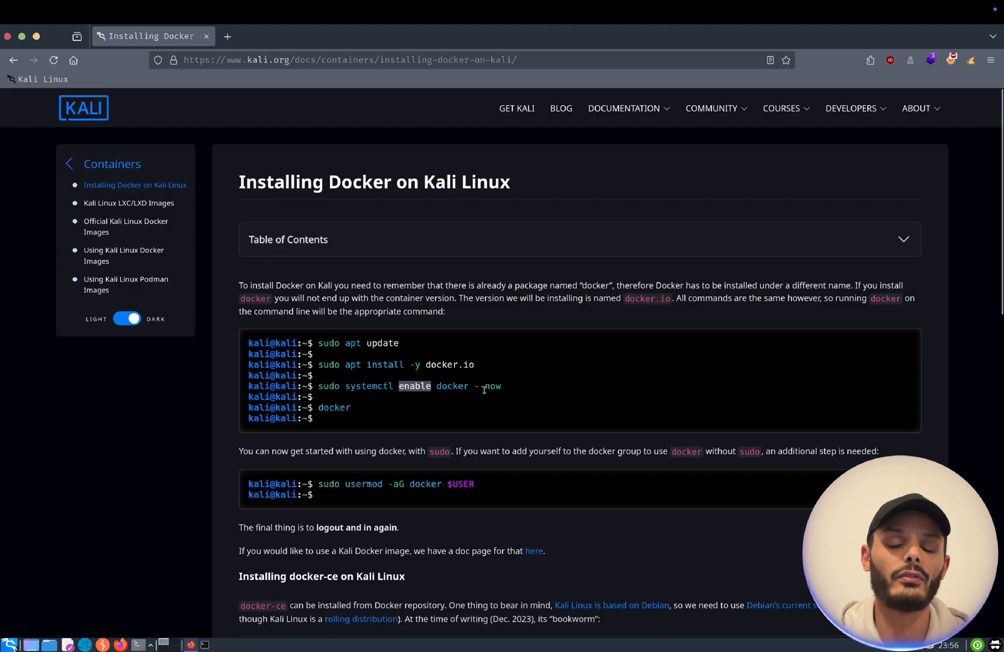
mouse_move(432, 397)
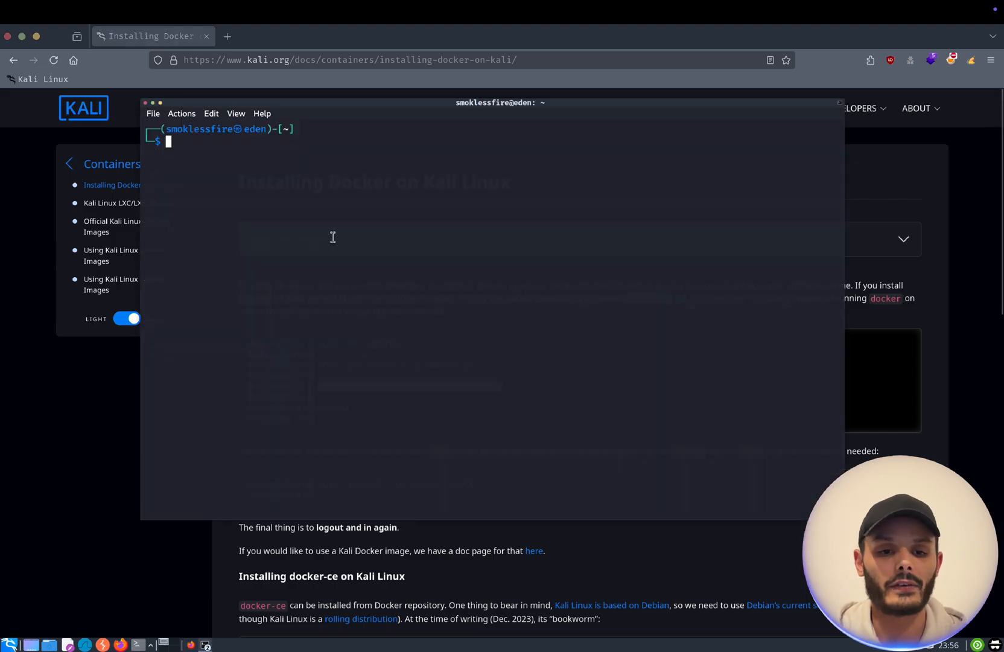
mouse_move(262, 140)
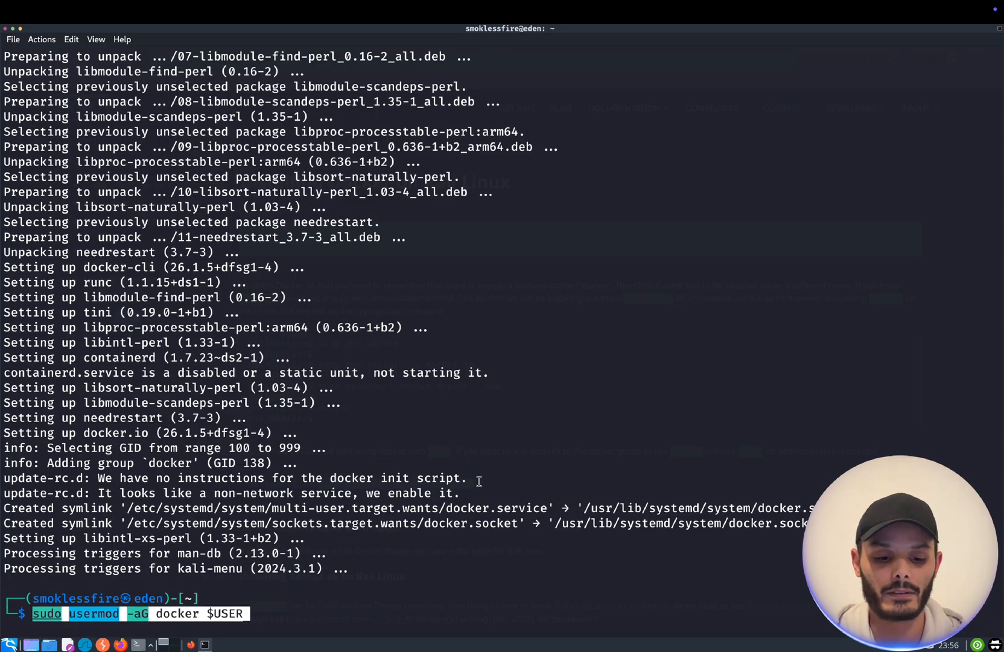
Clear the terminal after installing docker.io and adding the user to the docker group
text(clear)
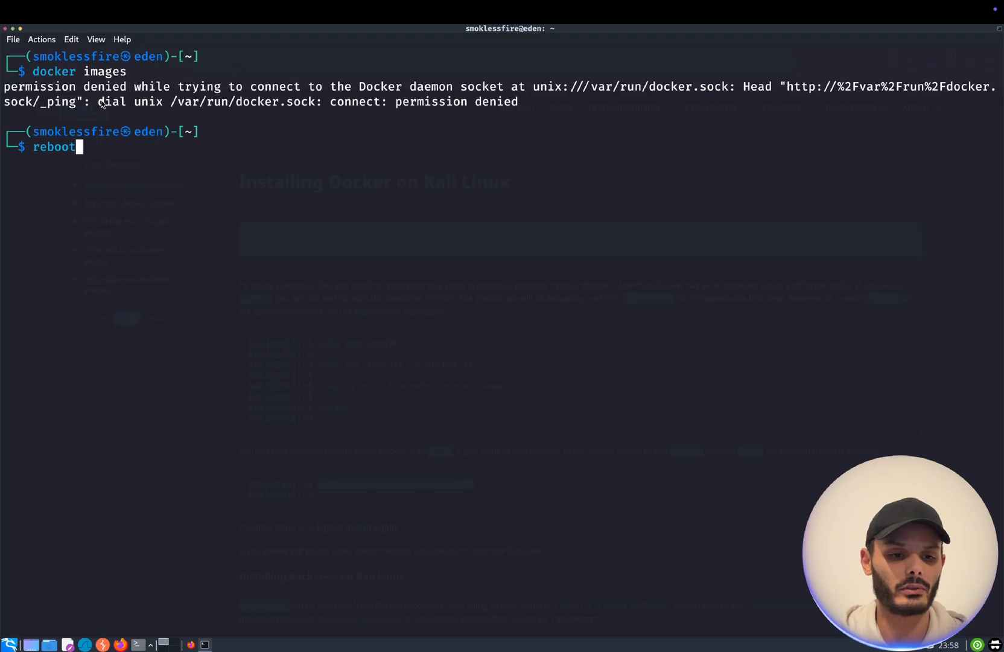
Reboot, reopen QTerminal and run docker images and docker ps to confirm empty lists without errors
key(Return)
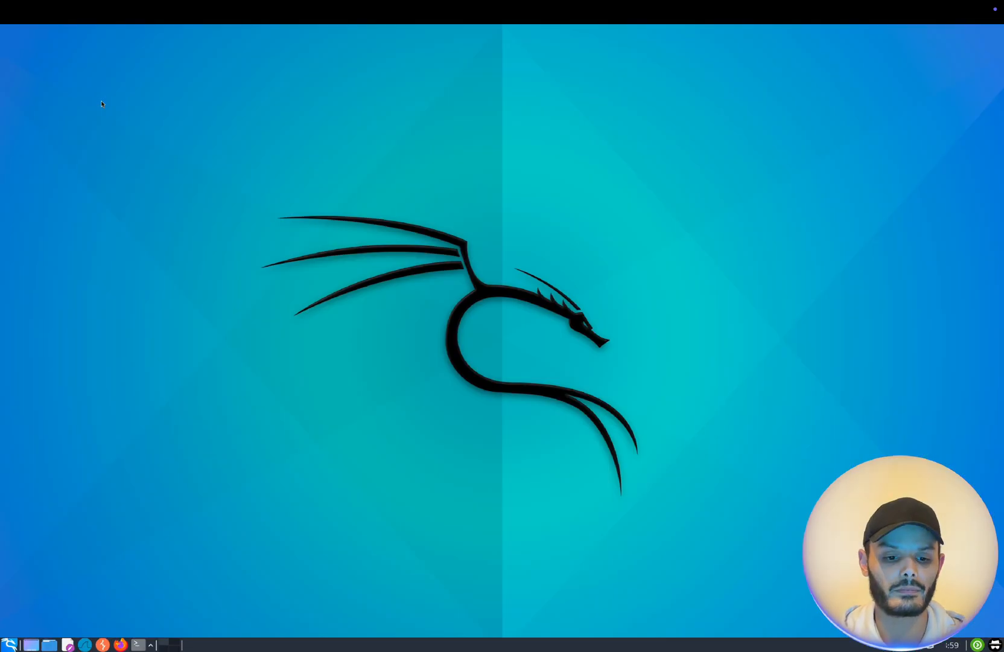
click(137, 646)
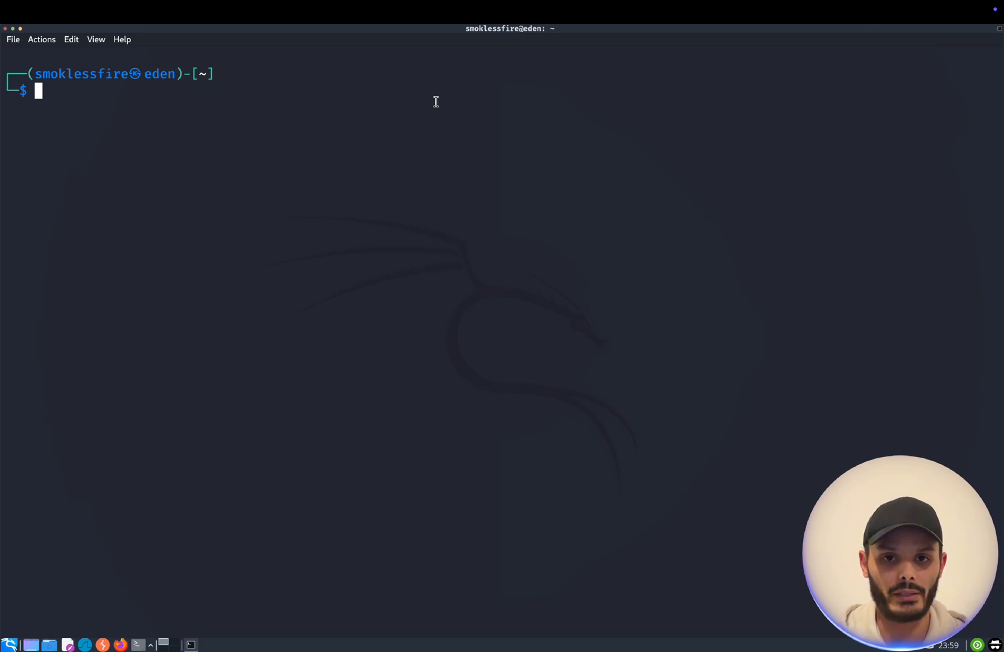
text(docker images)
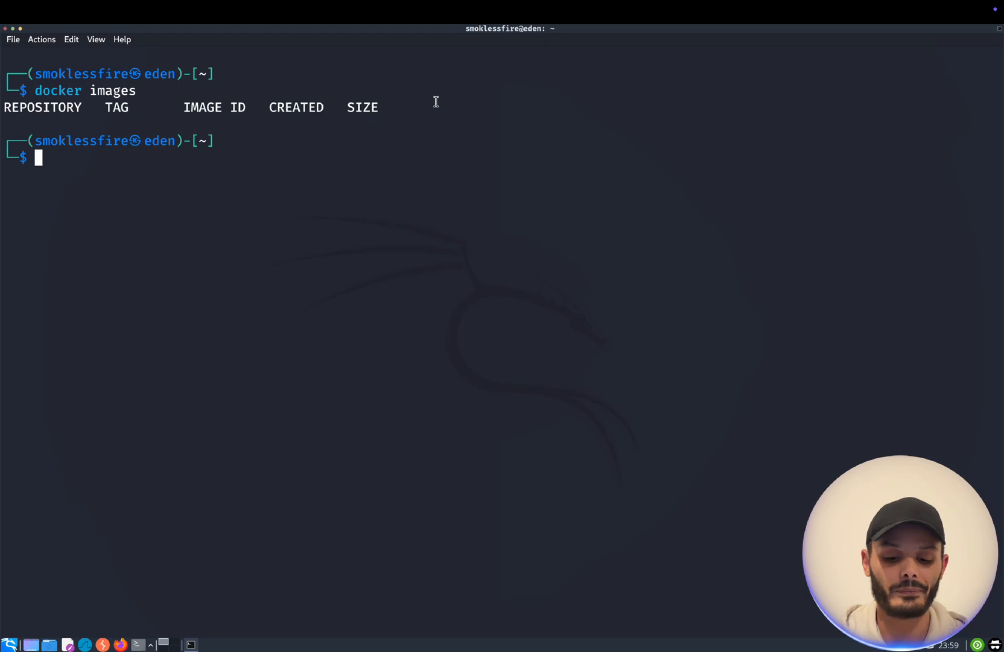
text(docker ps)
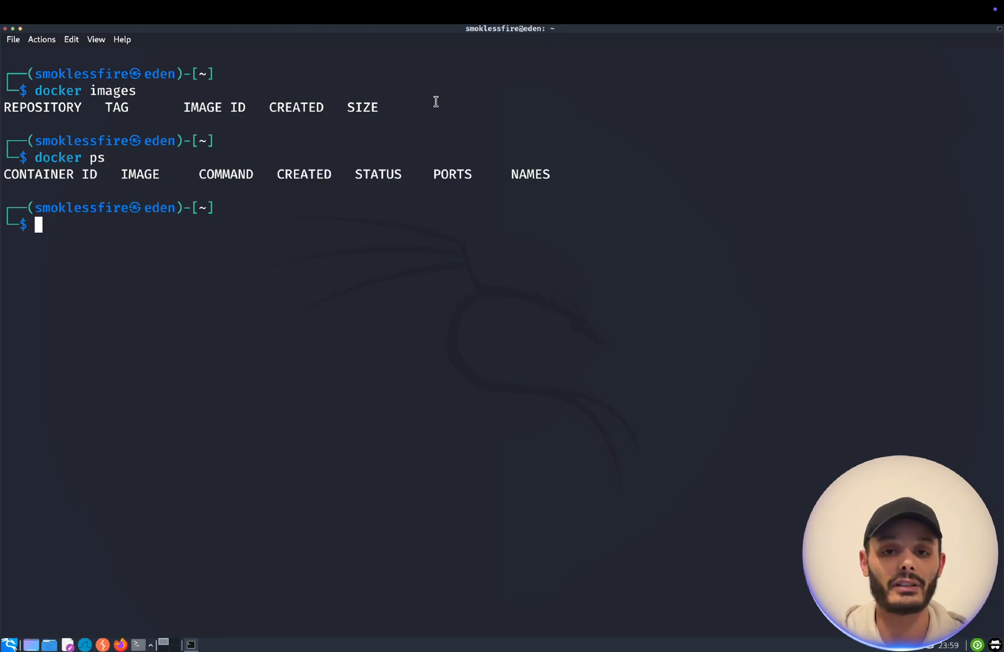
text(docker ps)
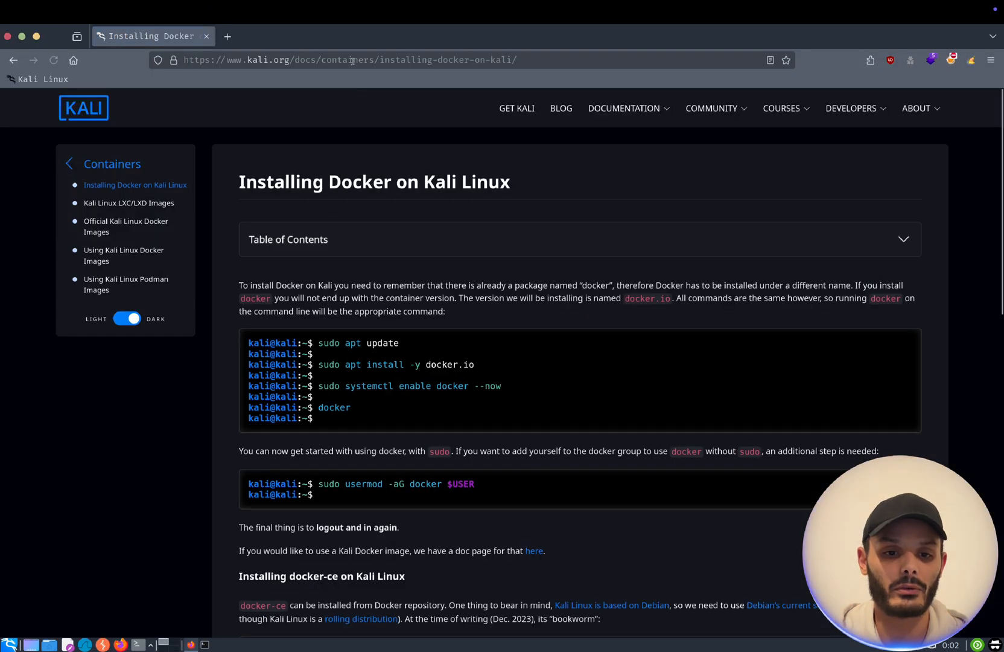
Google 'juice shop dockerhub', open the bkimminich/juice-shop image page and read its setup instructions
text(juice+shop+dockerhub)
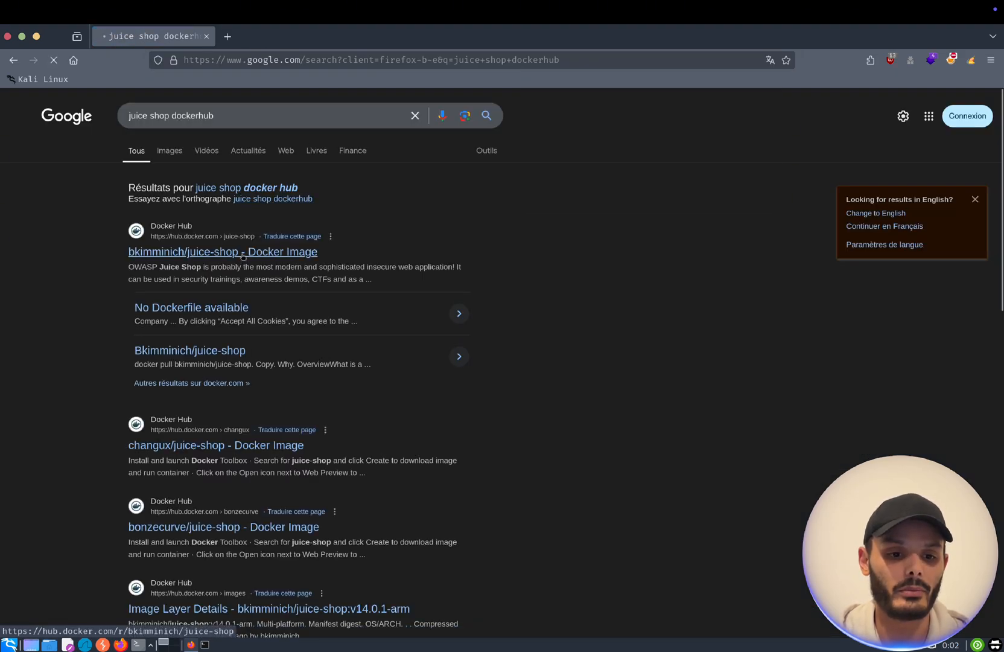
click(222, 251)
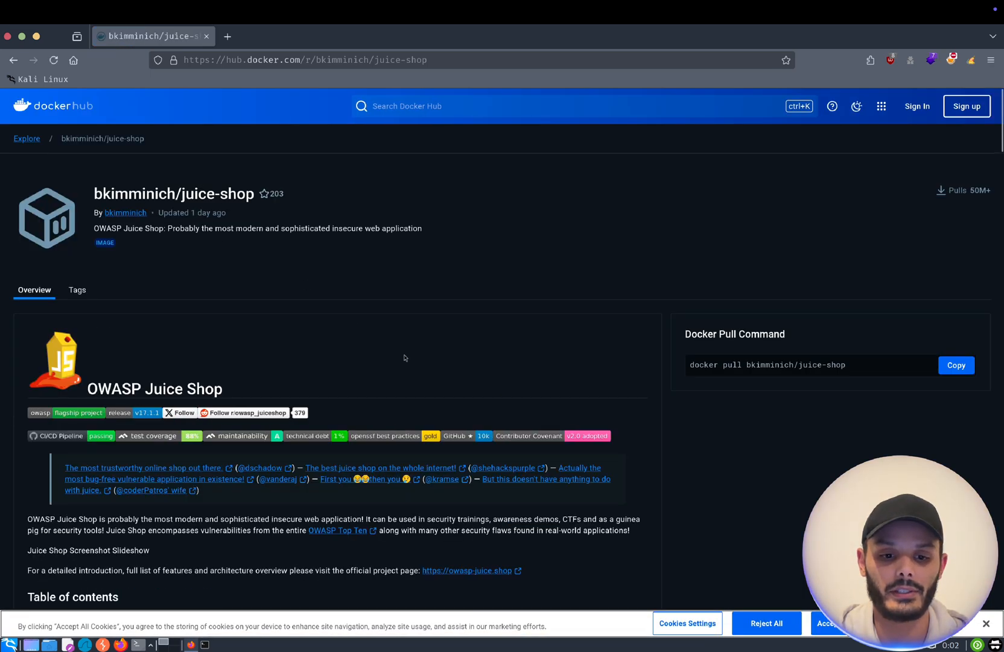
scroll(down, 3)
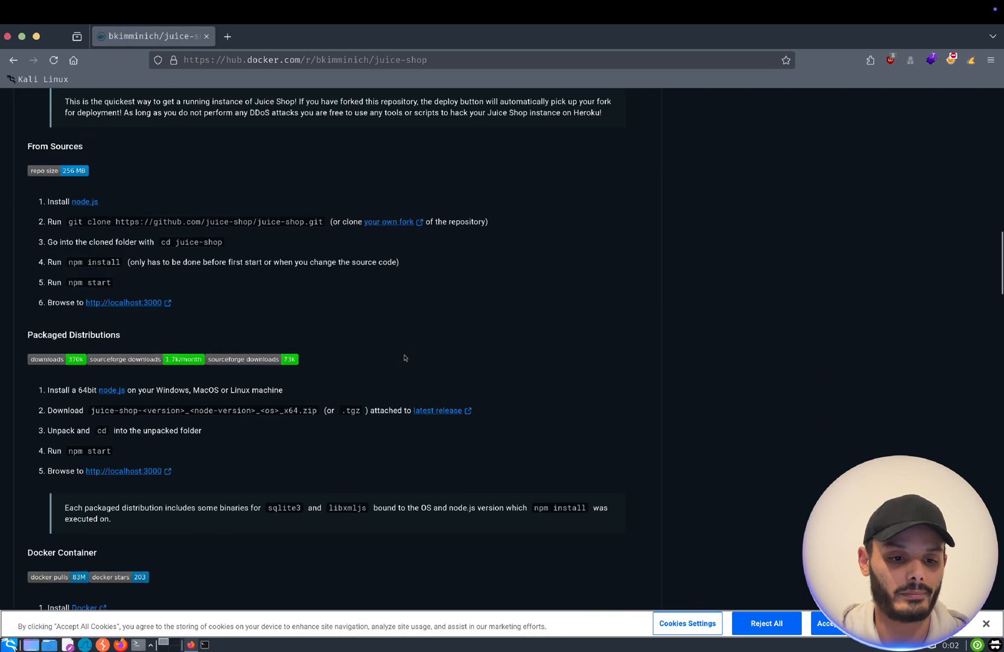
scroll(down, 3)
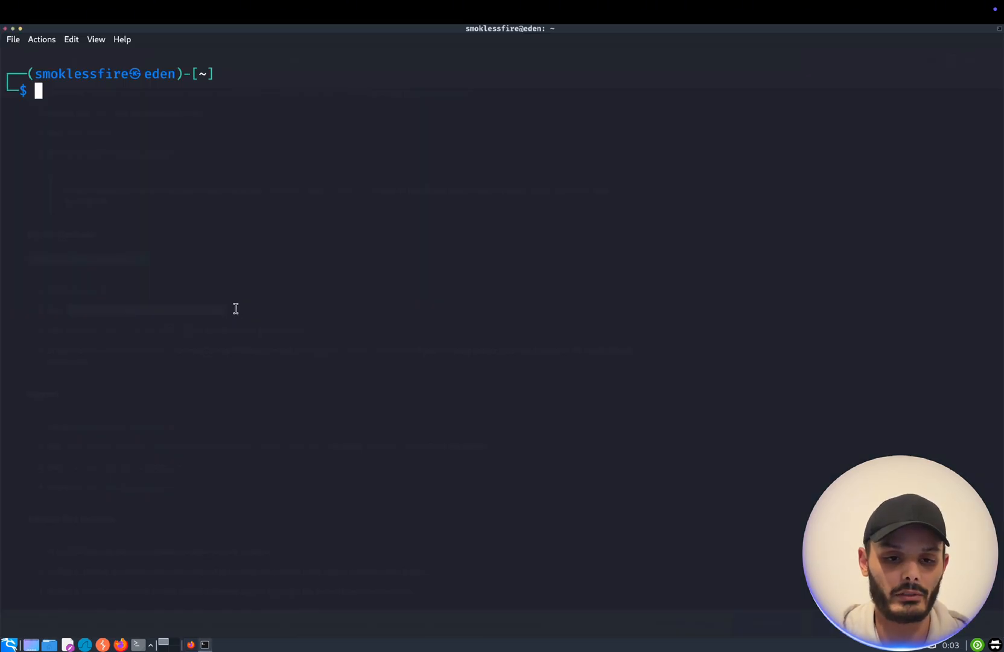
Run docker pull bkimminich/juice-shop, then clear the download output
text(docker pull bkimminich/juice-shop)
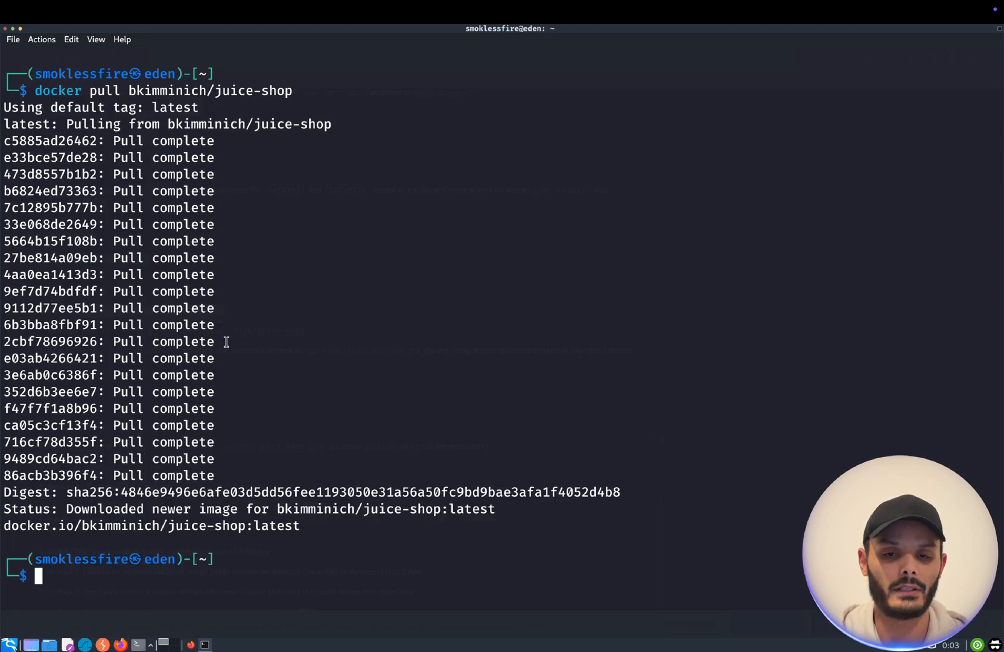
text(clear)
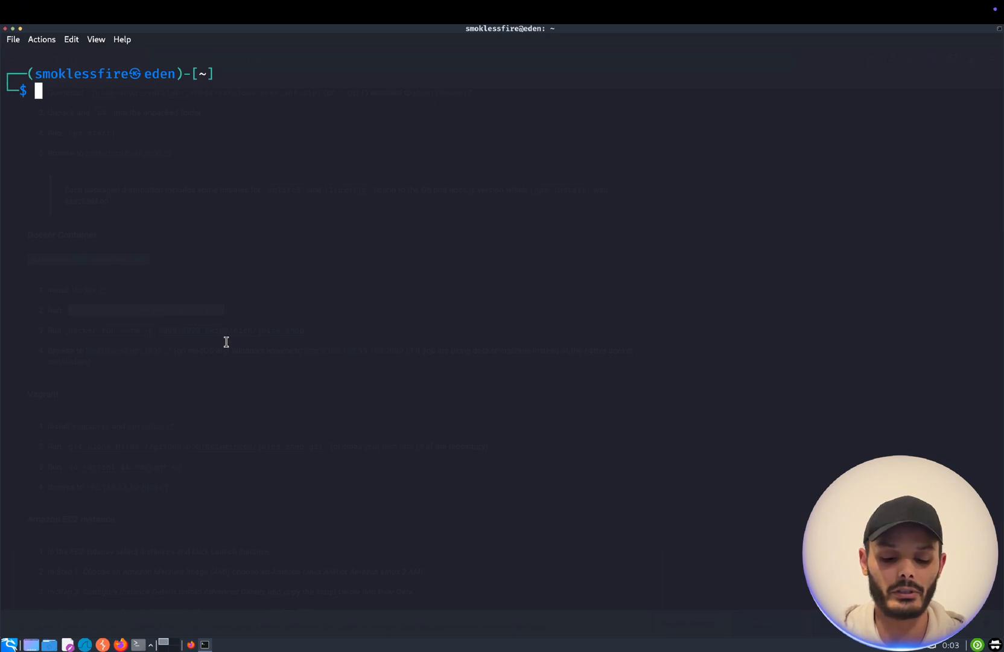
List docker images, then select the 'docker run --rm -p 3000:3000 bkimminich/juice-shop' command on Docker Hub
text(docker images)
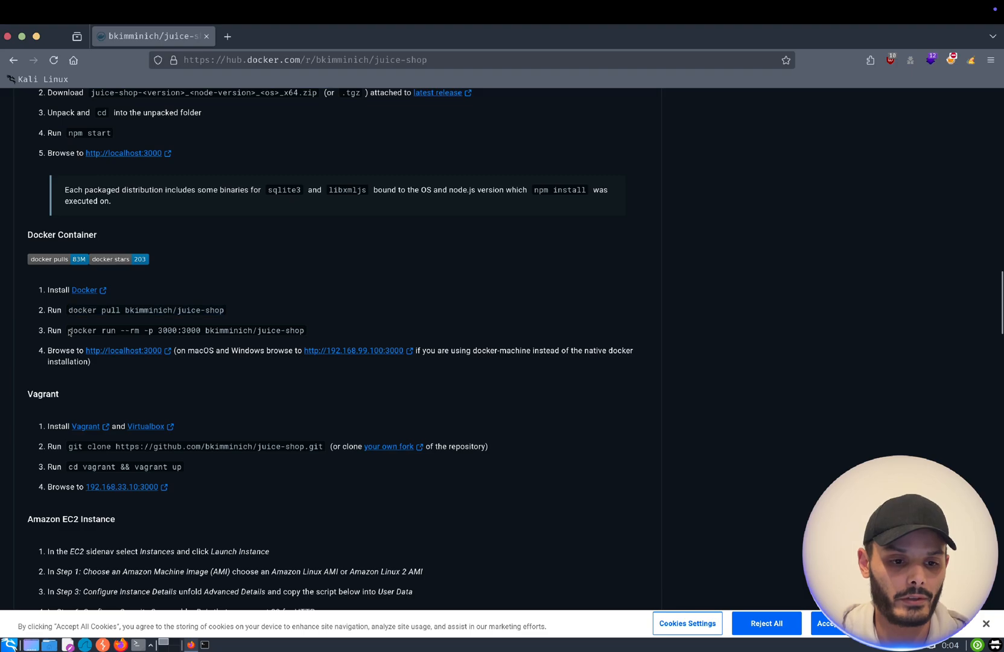
drag(68, 331, 305, 331)
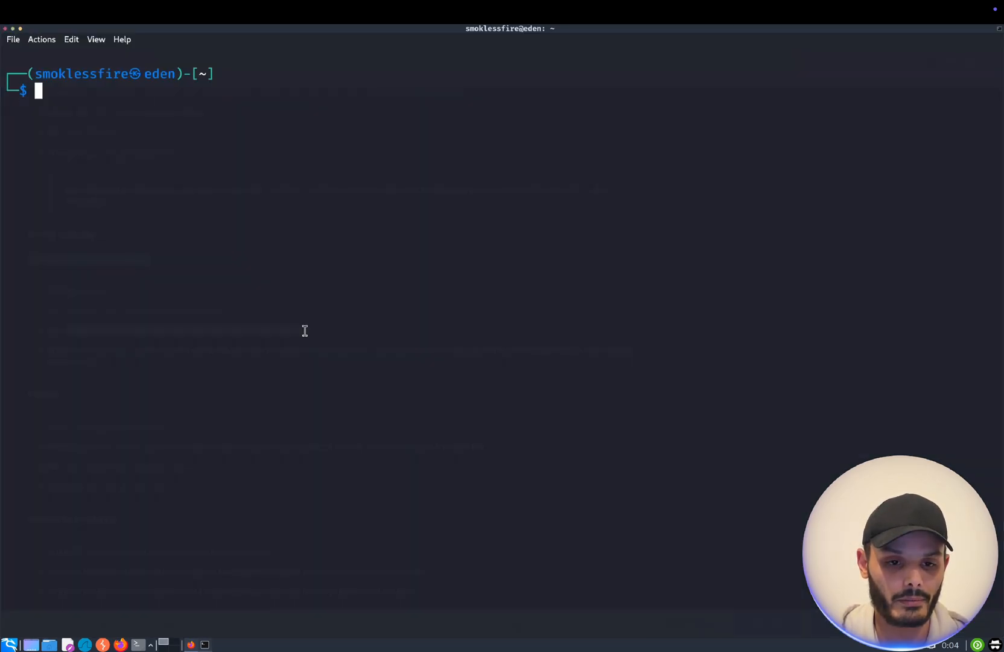
Start tmux and run docker run --rm -p 3000:3000 bkimminich/juice-shop until the server listens on port 3000
text(tmux)
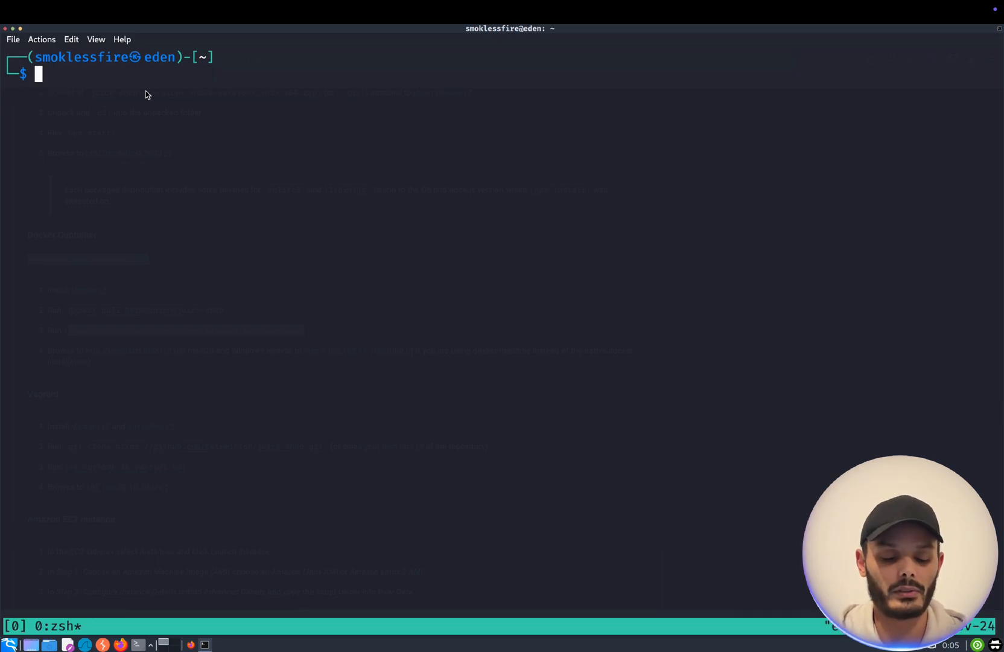
text(docker run --rm -p 3000:3000 bkimminich/juice-shop)
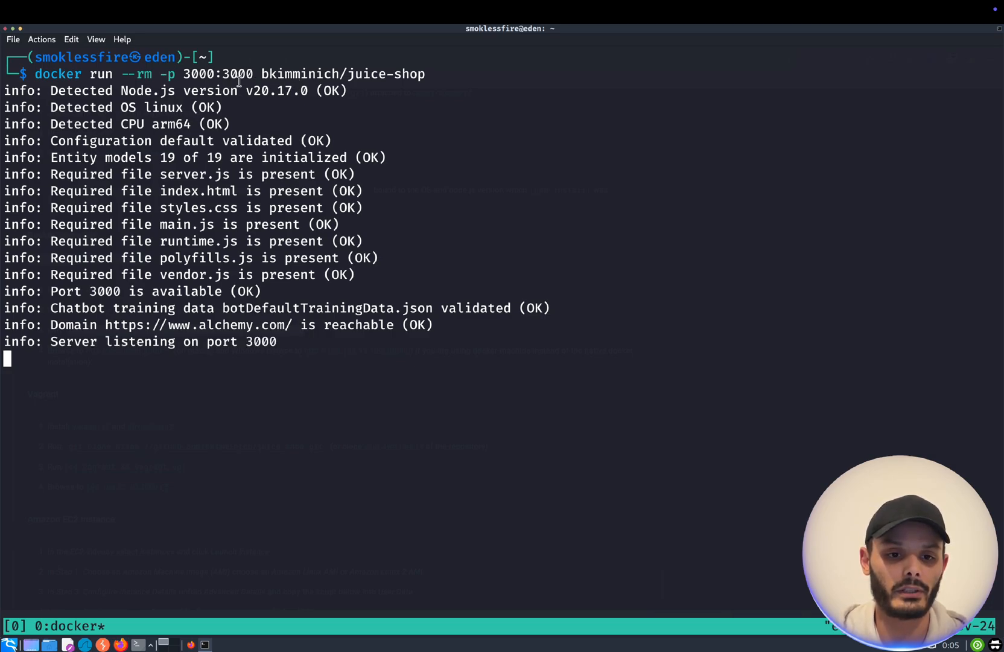
double_click(343, 73)
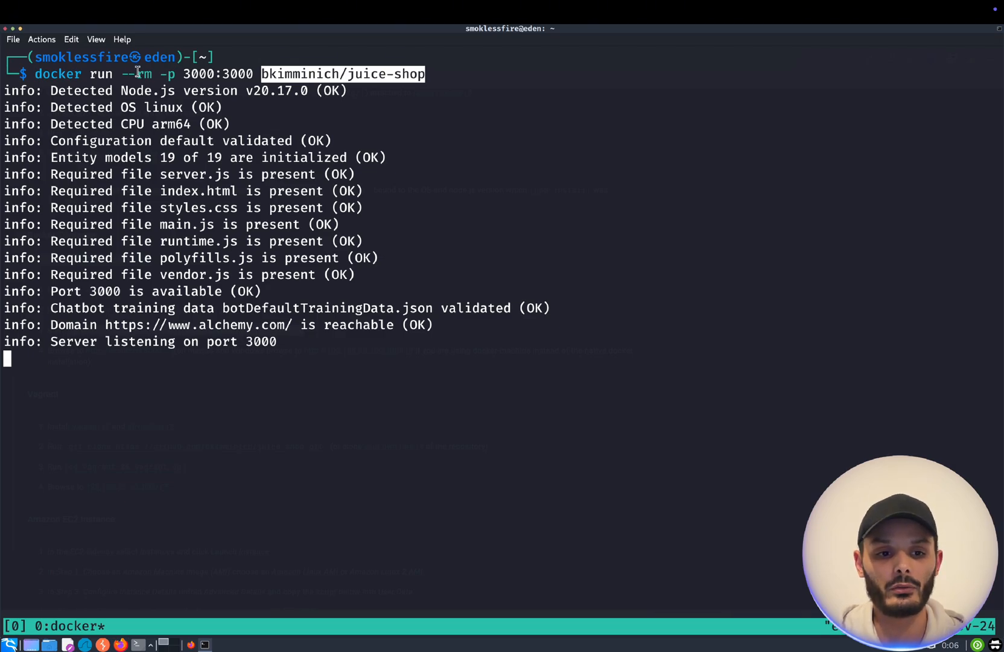
mouse_move(160, 76)
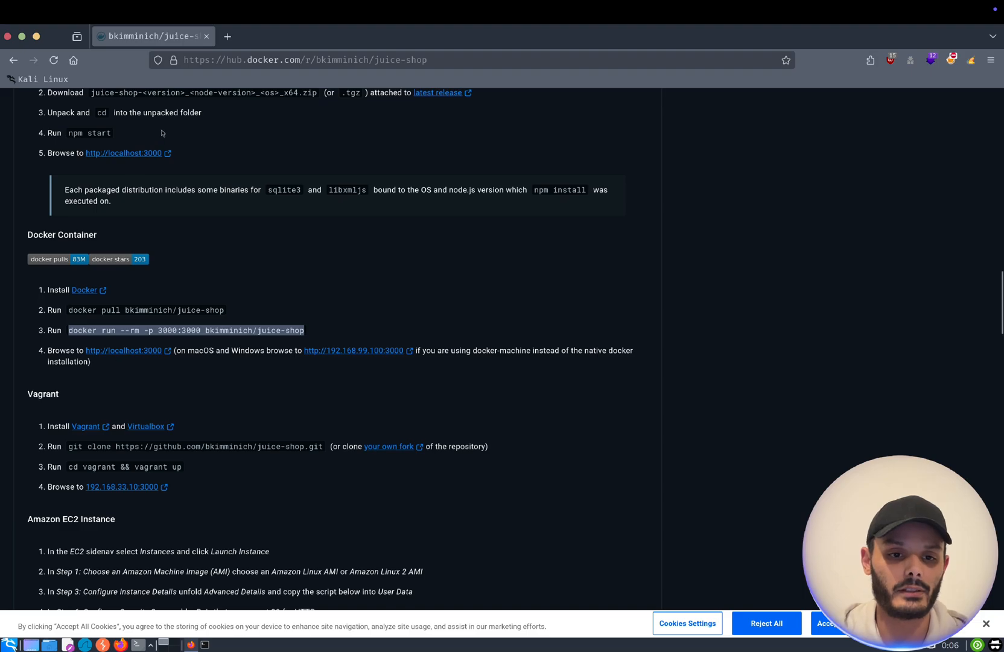
Enter localhost:3000 in Firefox's address bar to reach the running Juice Shop
text(loc)
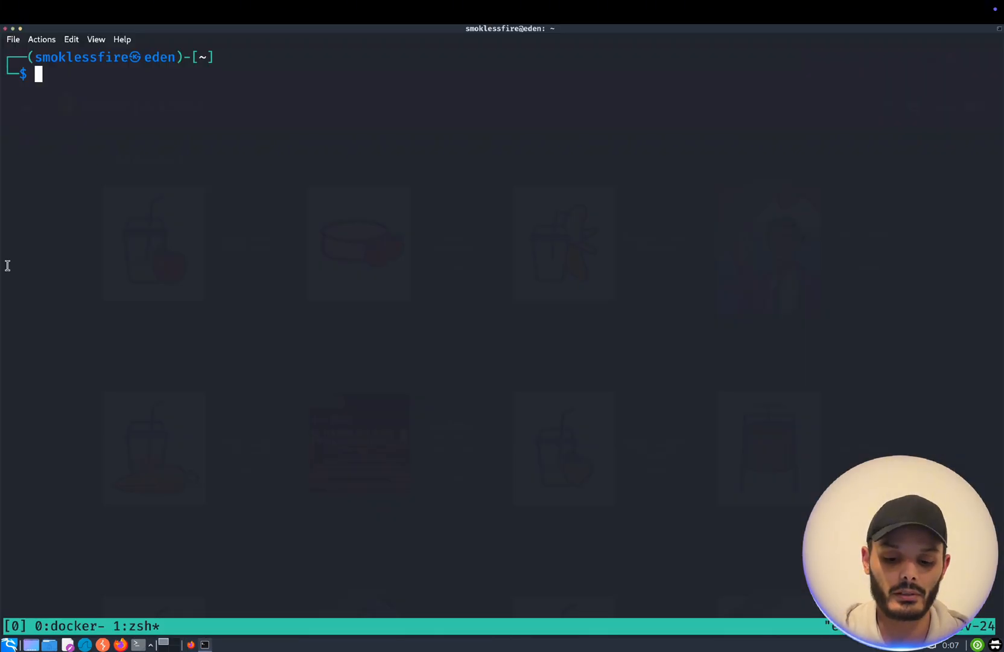
In a second tmux shell run docker images and docker ps to confirm the juice-shop container on port 3000
text(docker images)
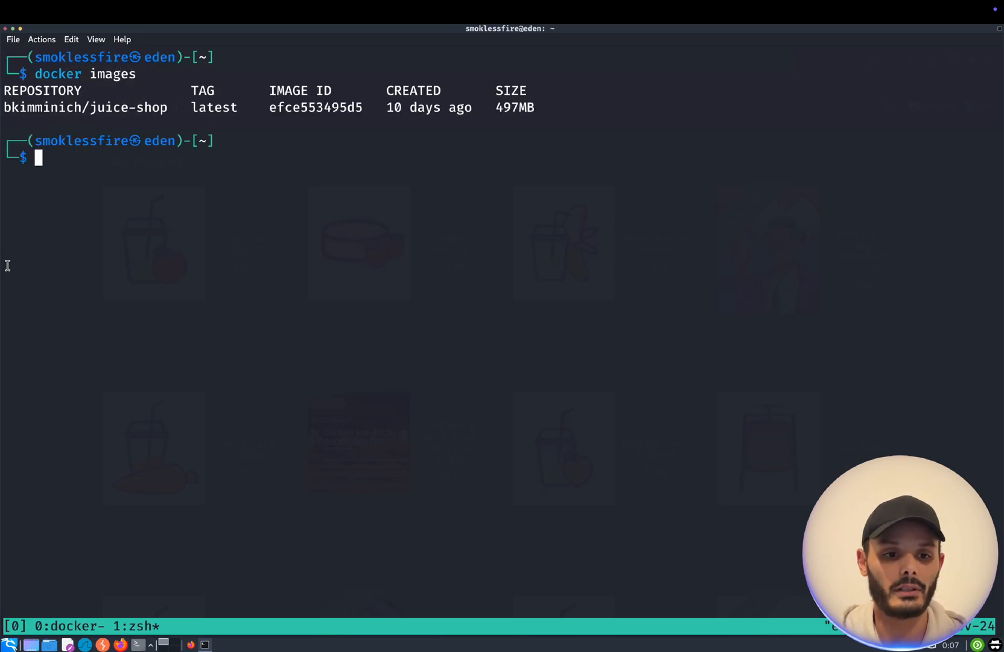
text(docker images)
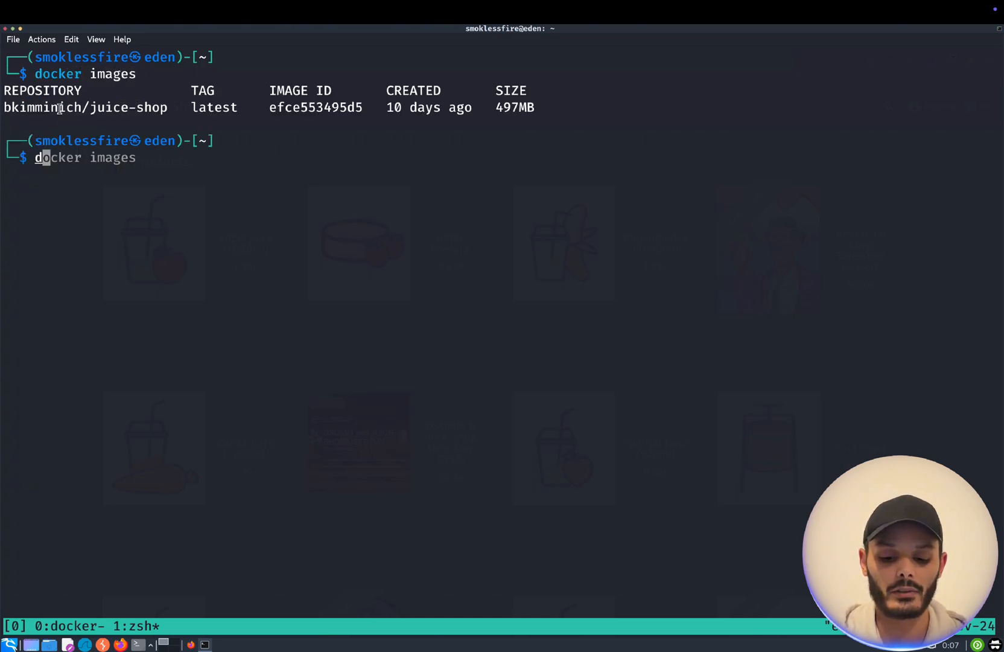
text(di)
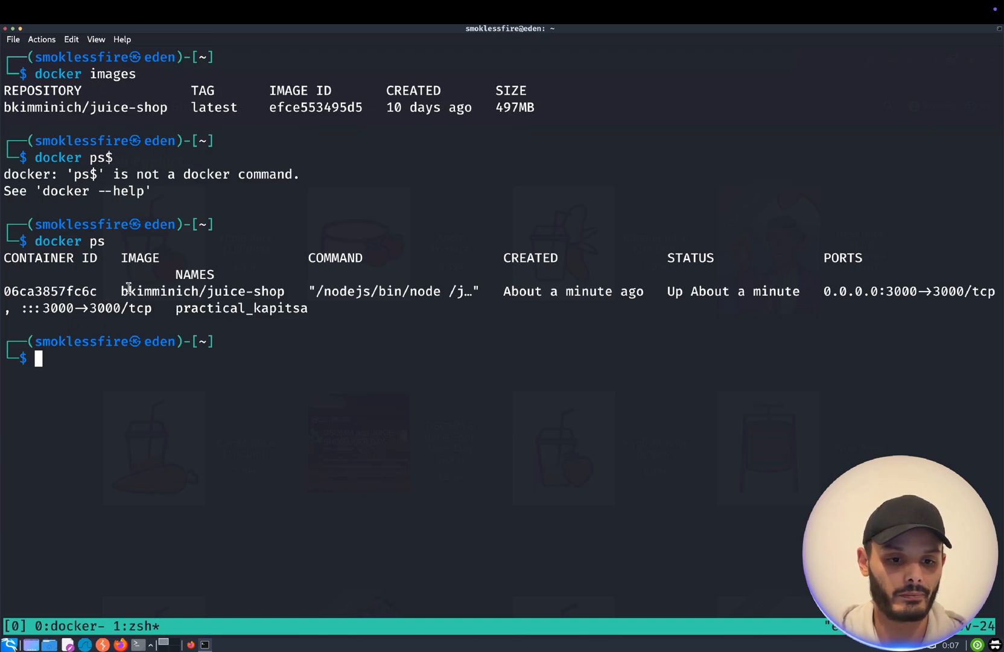
double_click(202, 291)
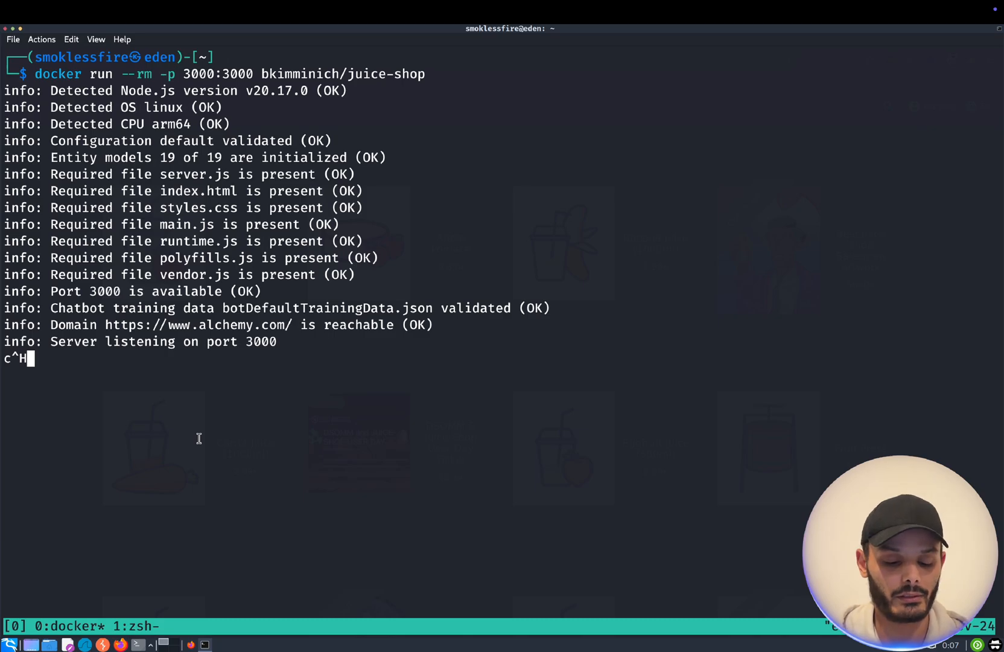
mouse_move(121, 75)
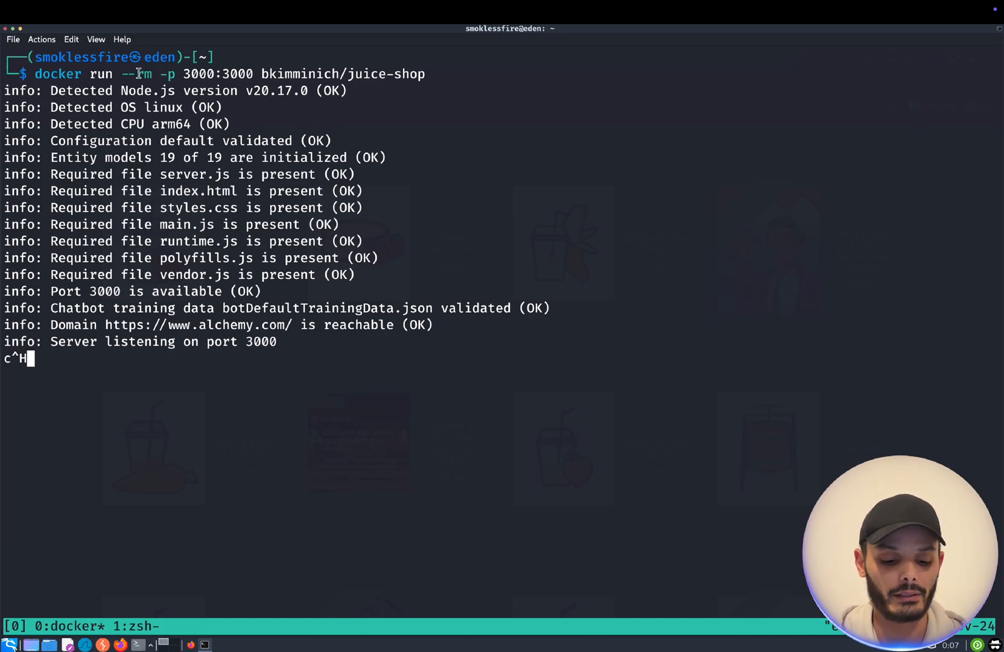
Stop the Juice Shop server with Ctrl+C and verify docker ps and docker ps -a list no containers
key(ctrl+c)
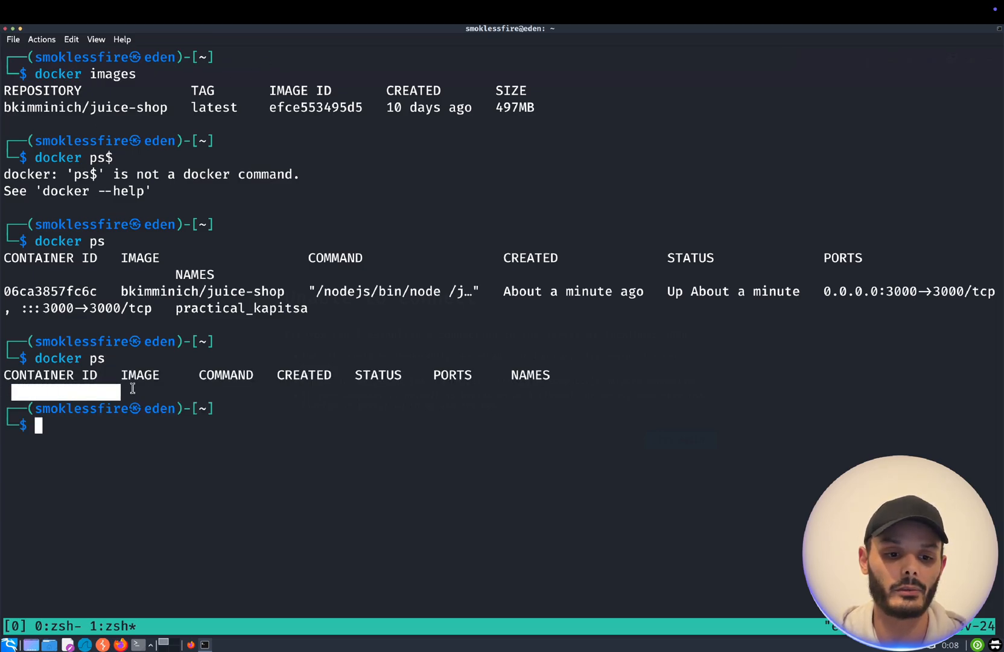
text(docker ps -a)
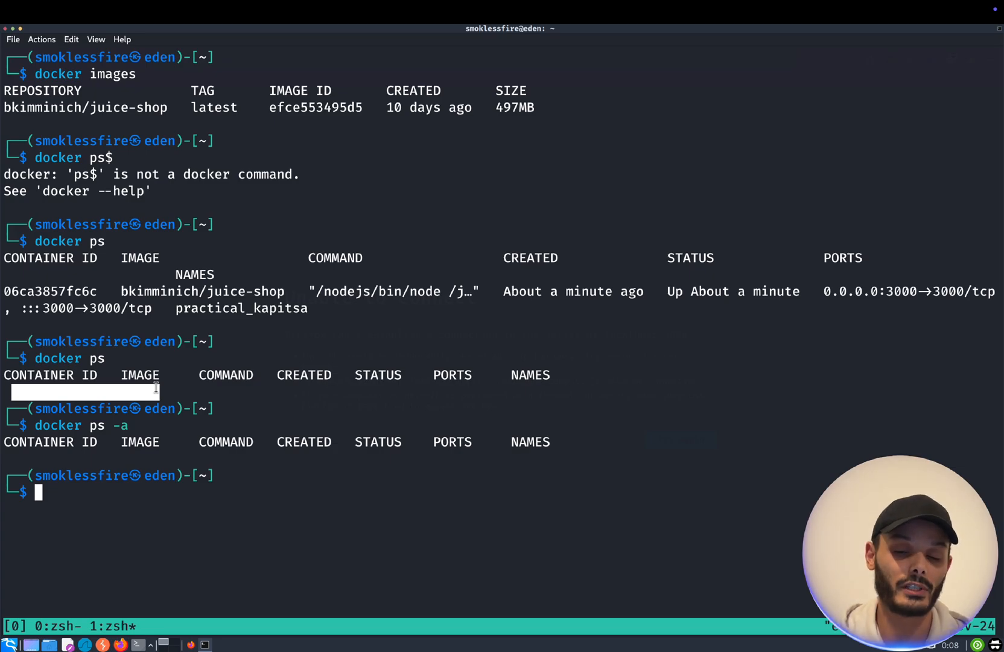
text(docker ps$)
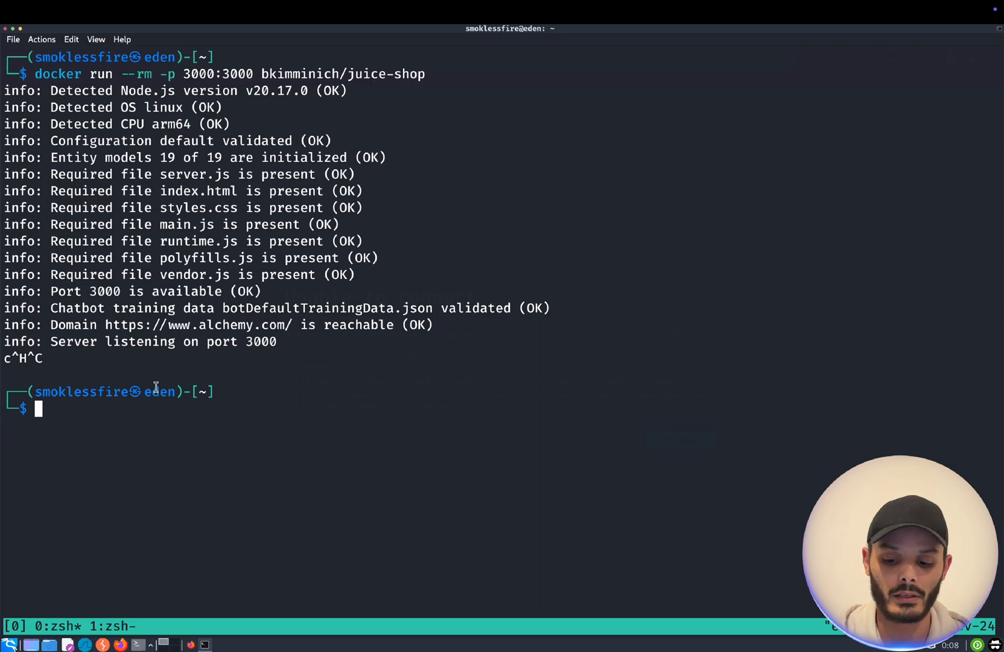
Relaunch Juice Shop without --rm, stop it with Ctrl+C, and confirm the exited container appears in docker ps -a
key(Up)
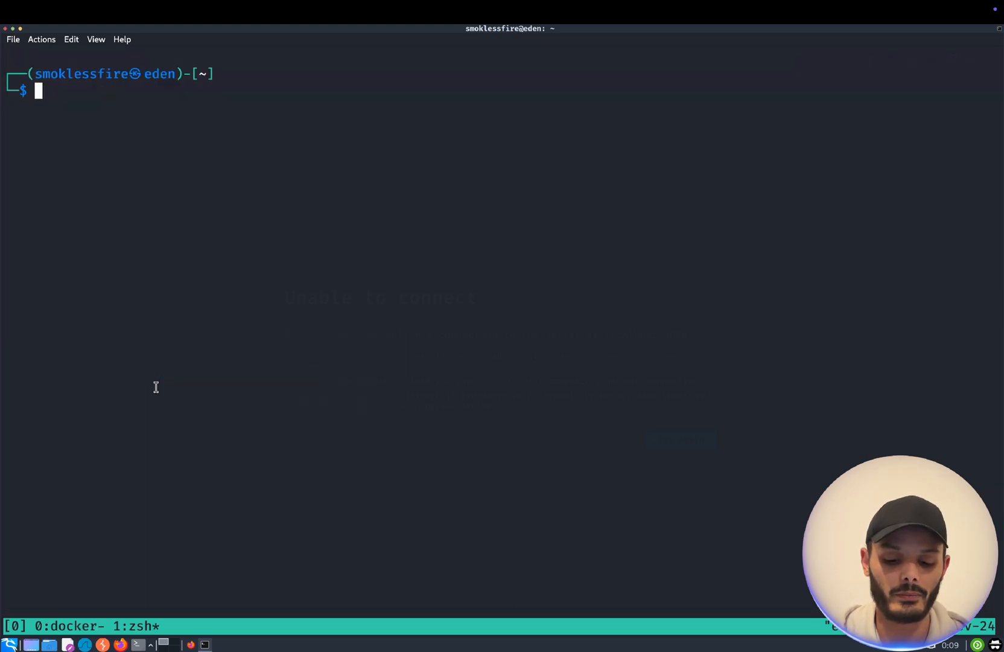
text(docker ps)
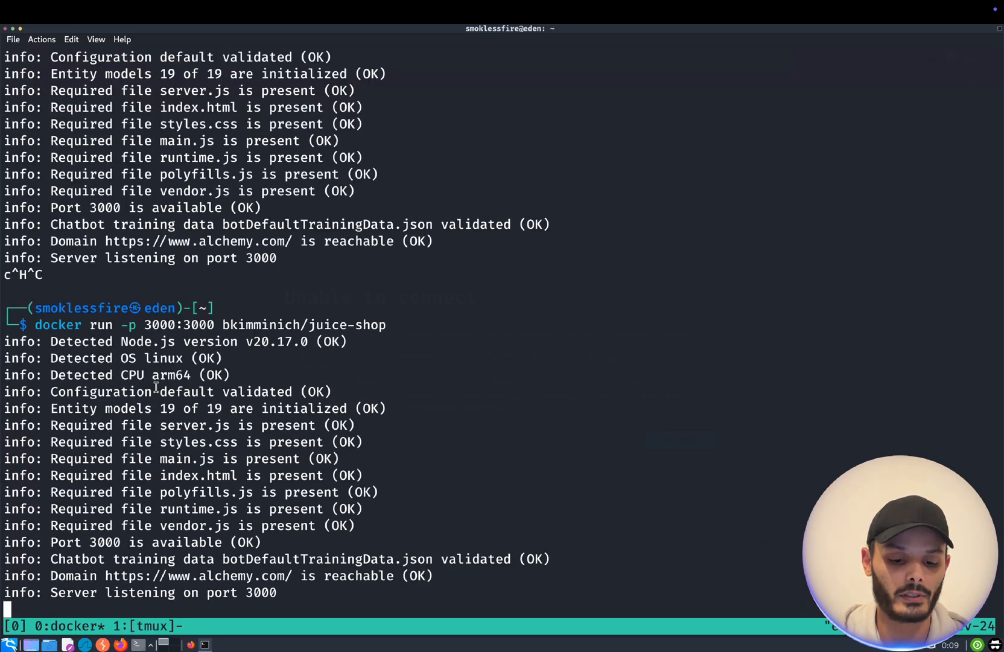
key(ctrl+c)
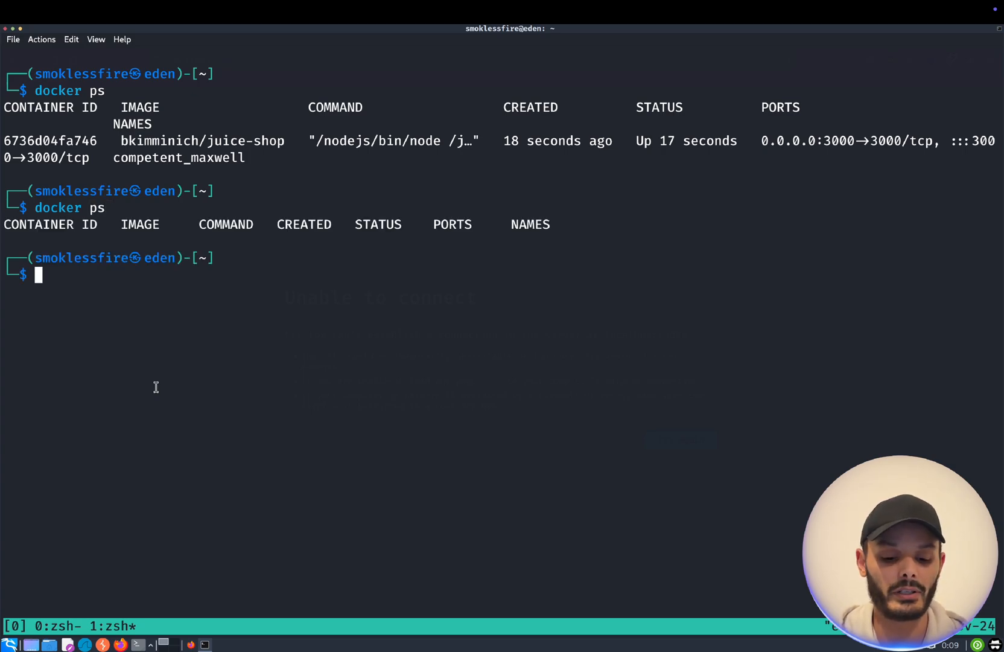
text(docker ps -a)
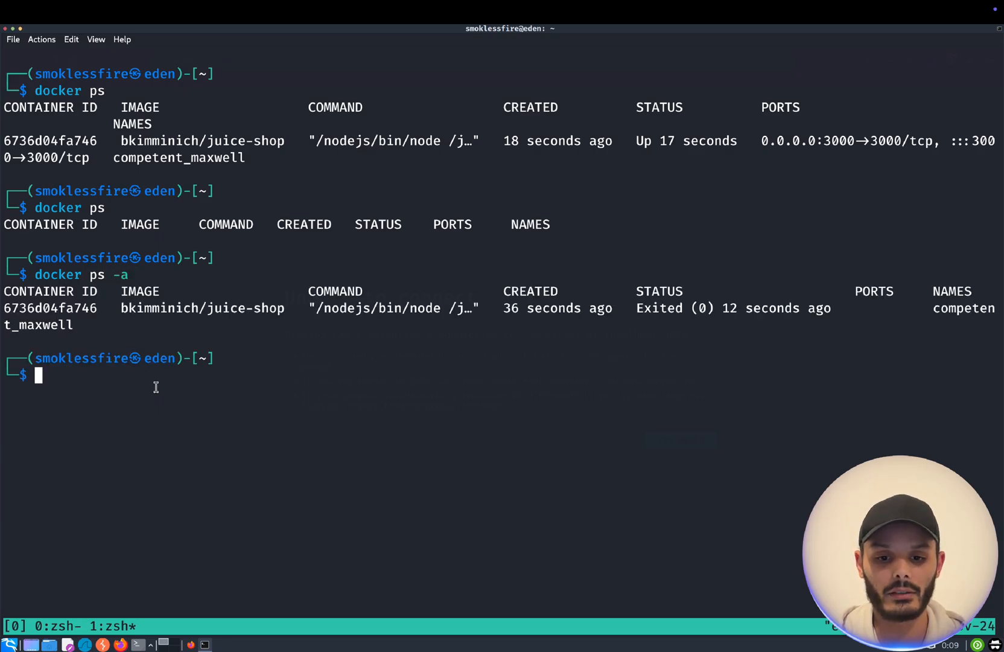
double_click(41, 308)
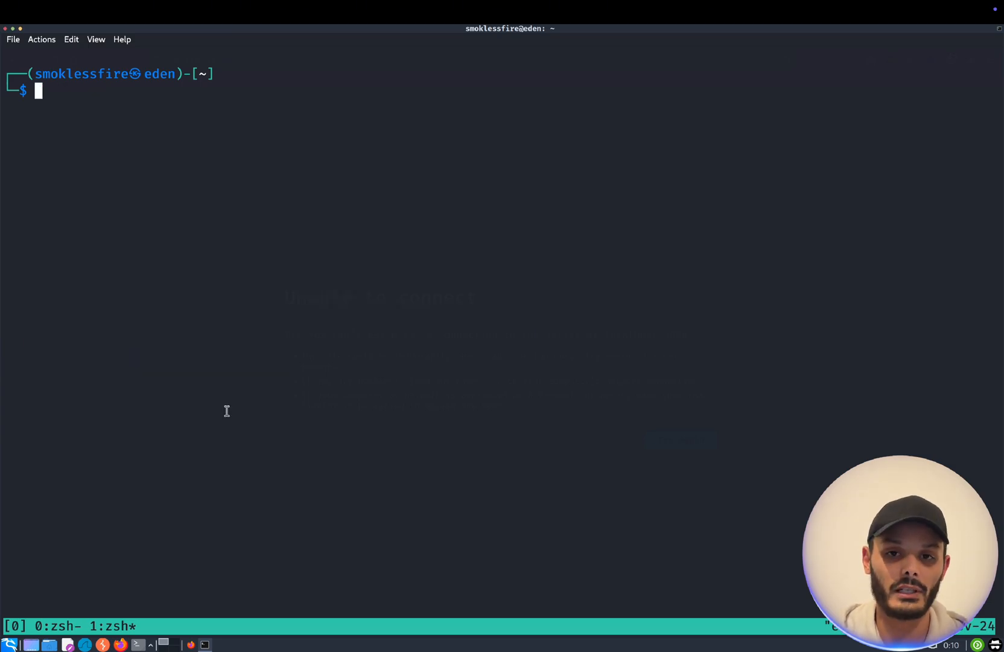
Remove the exited container 6736d04fa746 with docker rm and clear the terminal
text(docker rm)
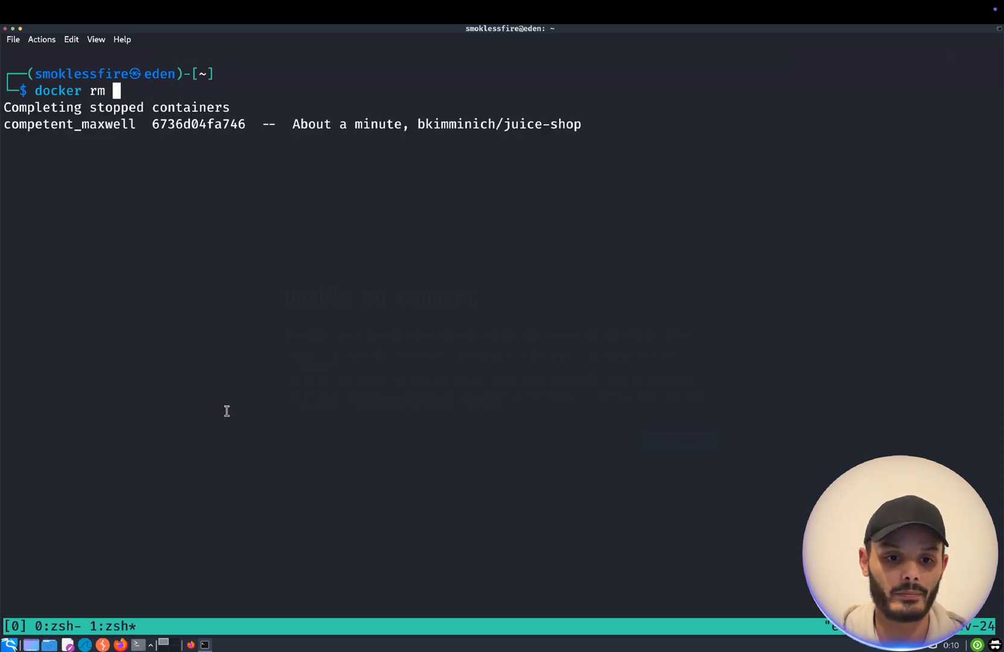
text(6736d04fa746)
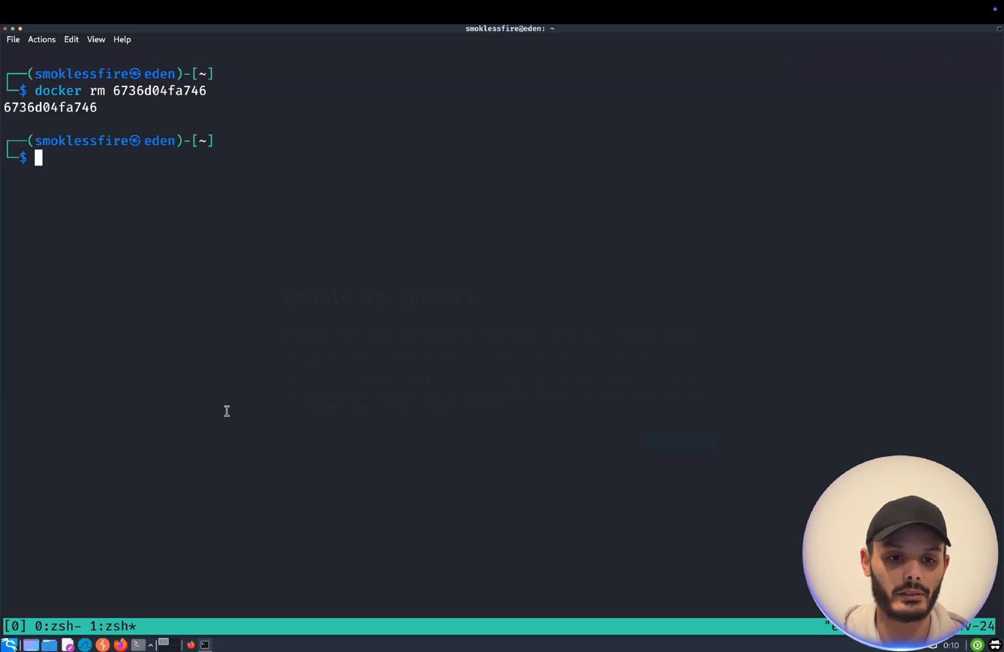
text(docker -d)
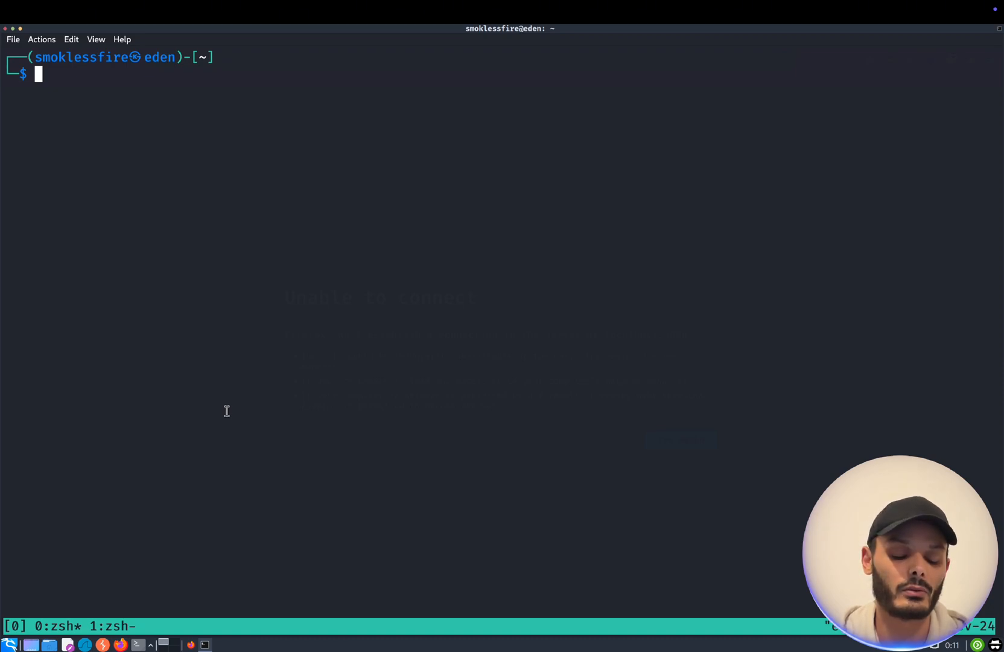
Start Juice Shop with 'docker run -p 3000:3000 bkimminich/juice-shop' and load localhost:3000 in Firefox
text(docker run -p 3000:3000 bkimminich/juice-shop)
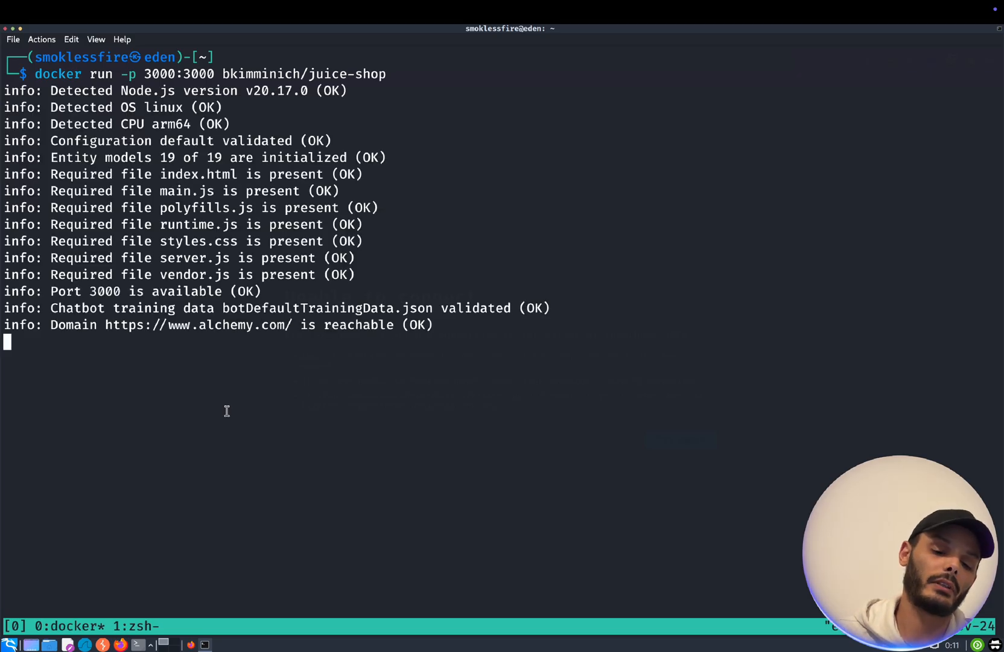
key(,)
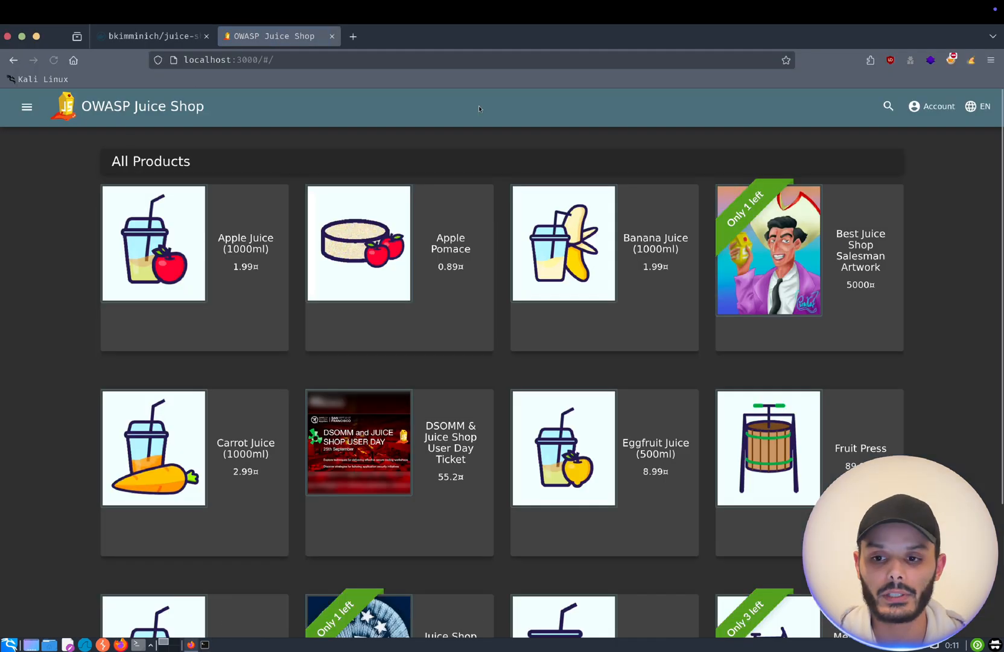
mouse_move(735, 143)
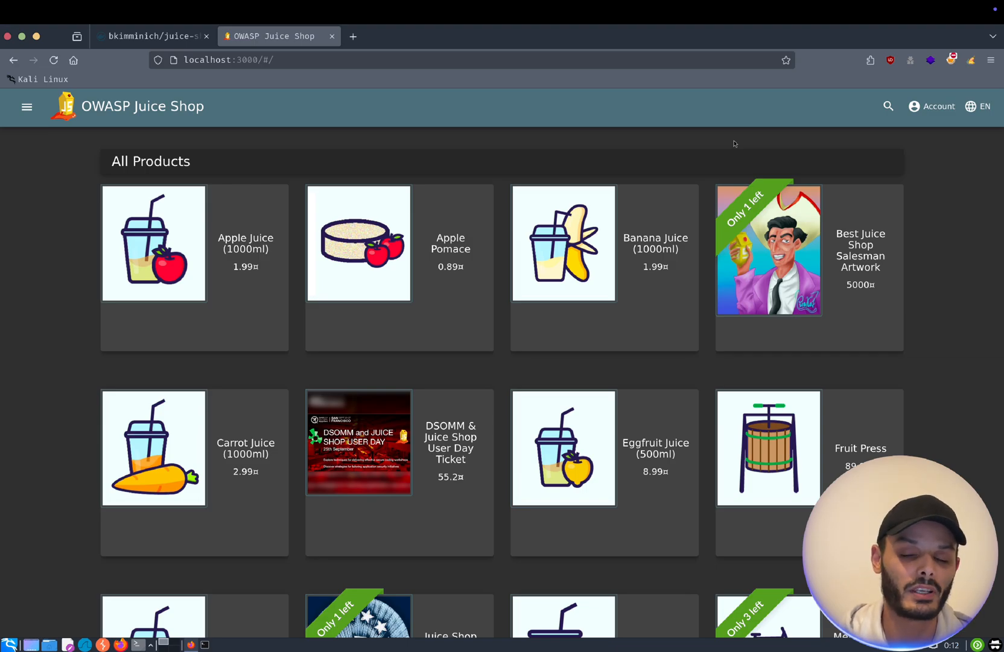
click(932, 106)
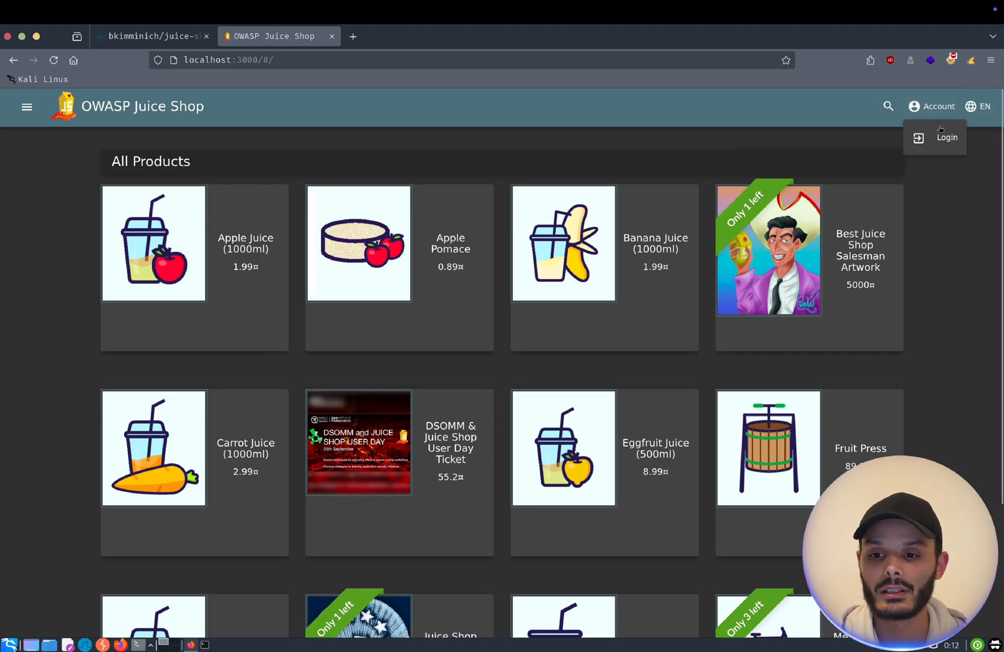
click(946, 137)
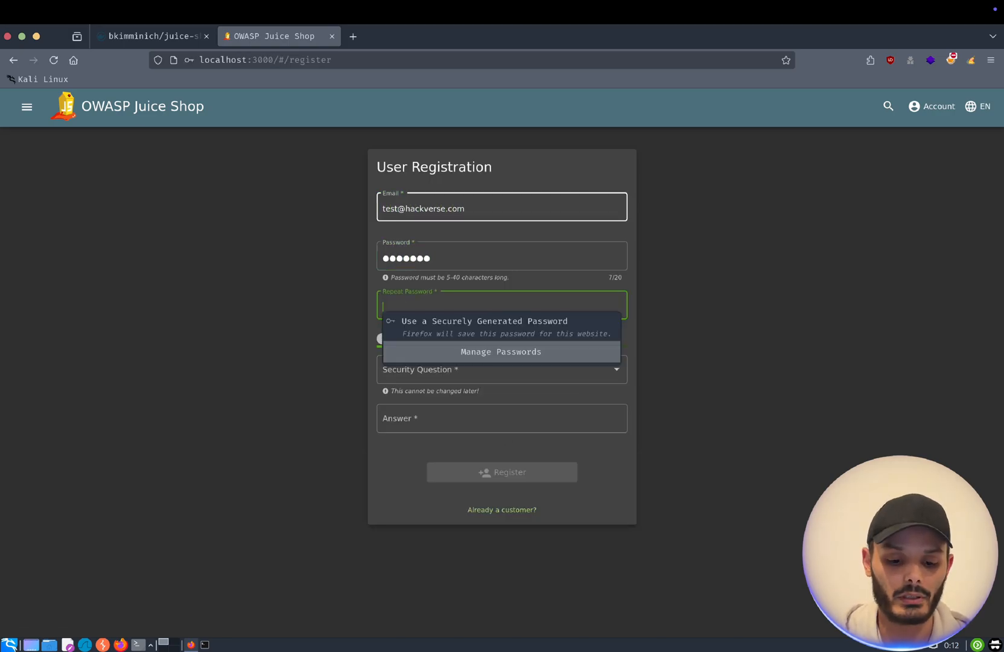
click(501, 472)
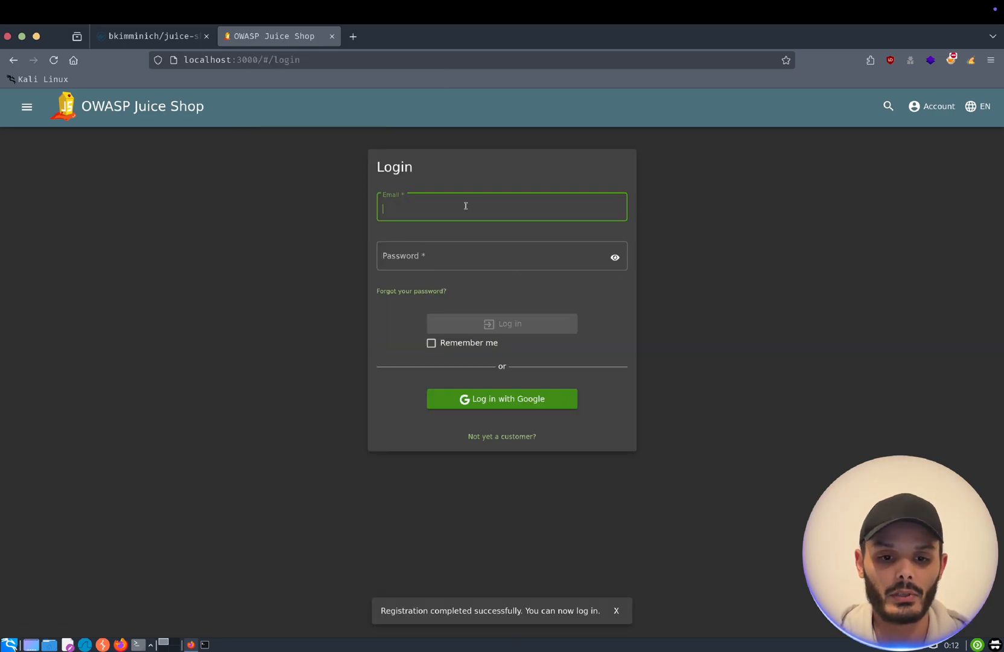
text(test<)
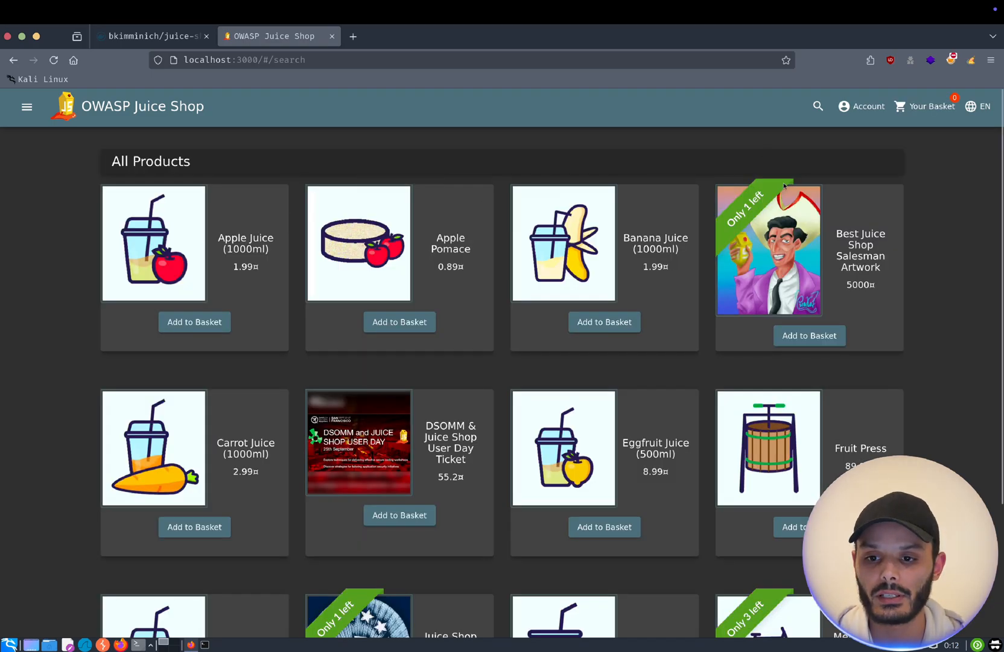
mouse_move(479, 377)
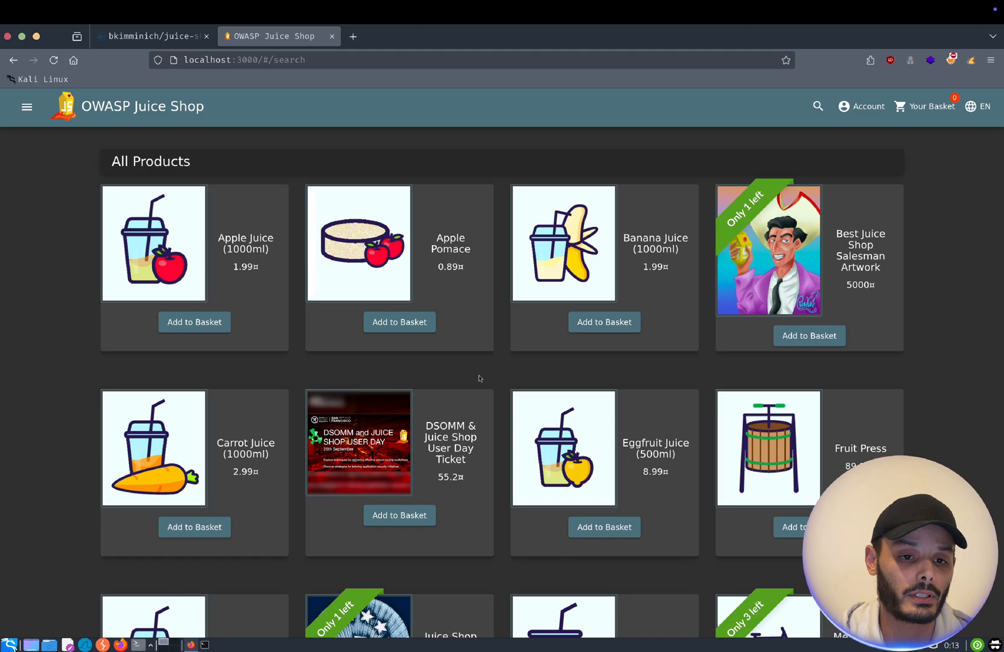
mouse_move(394, 209)
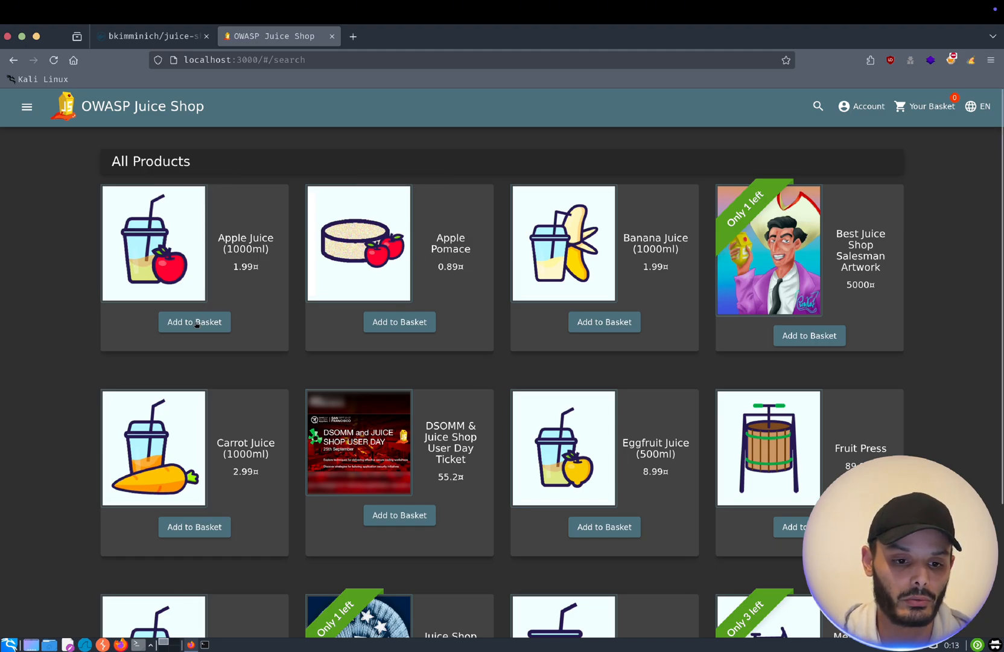
Add Apple Juice (1000ml) to the basket and show the basket totalling 1.99
click(194, 321)
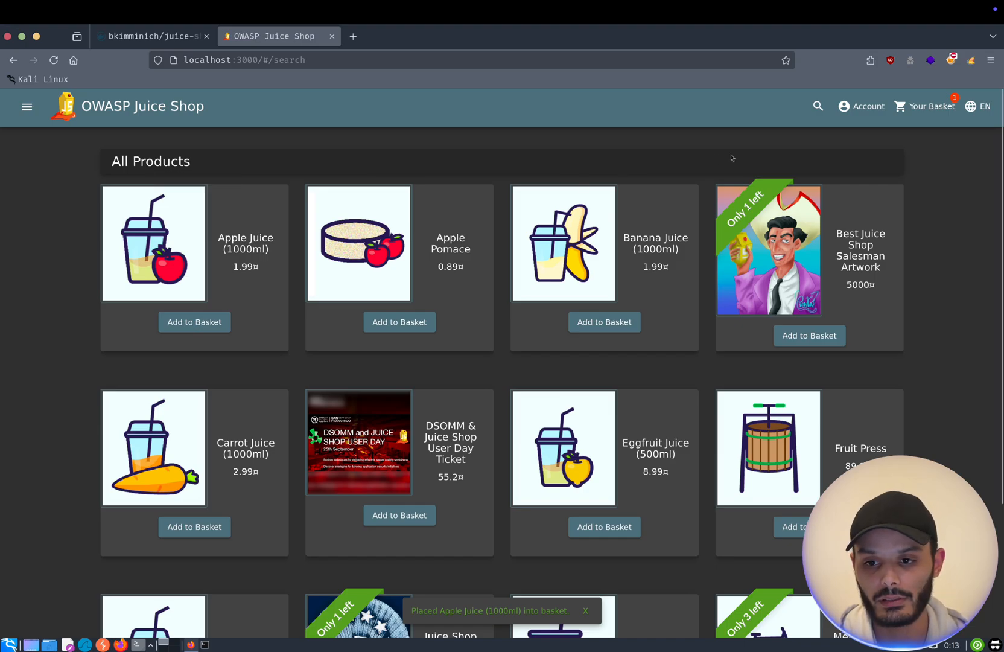
click(931, 107)
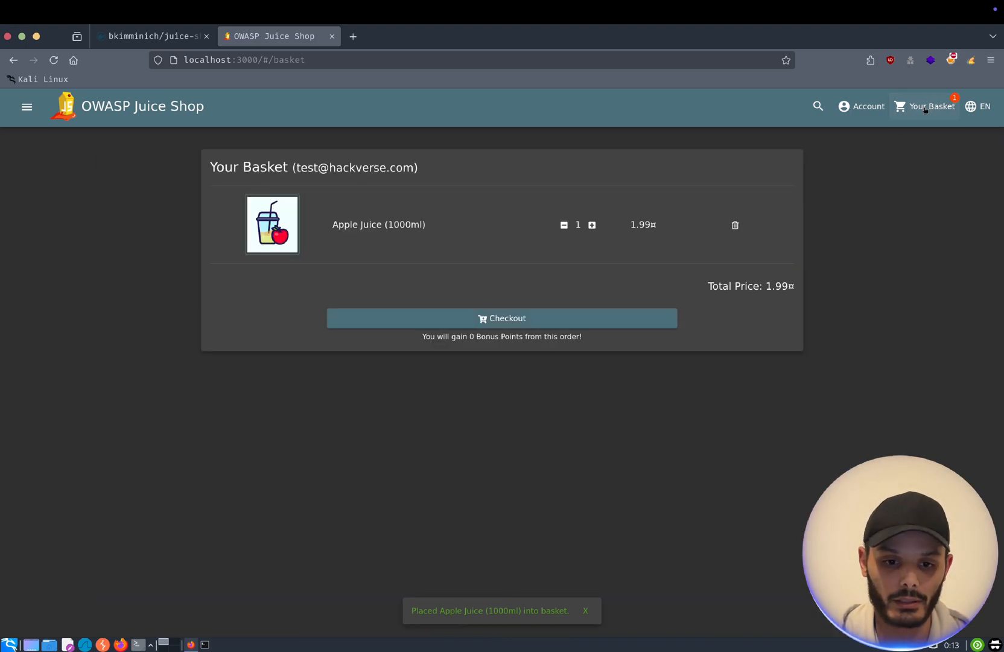
mouse_move(657, 236)
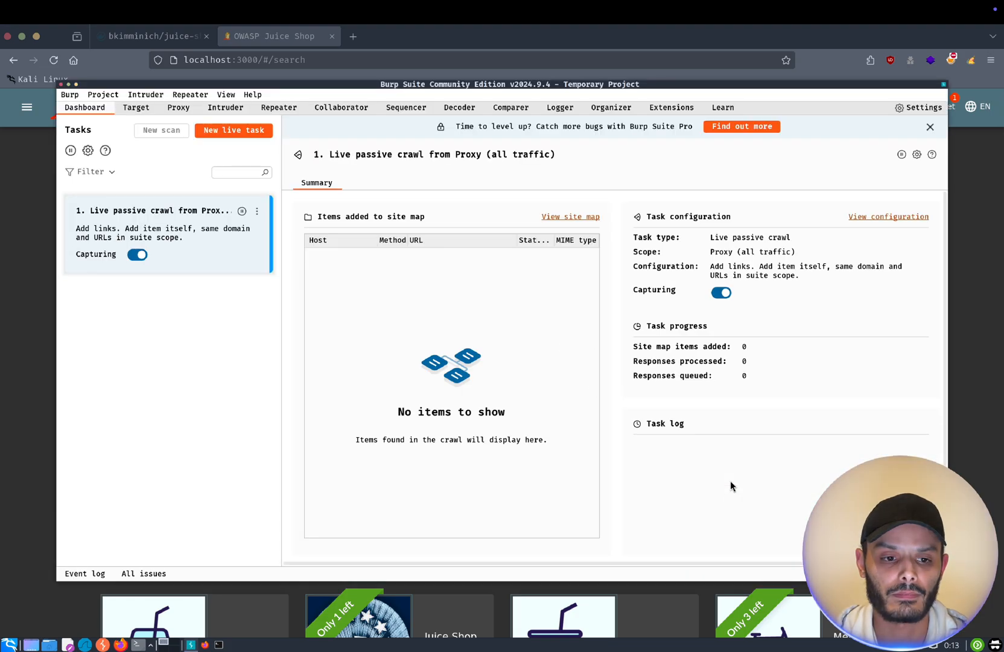
Turn on Proxy Intercept, select the Burpsuite FoxyProxy profile, and request Your Basket so GET /rest/basket/6 is held
click(179, 107)
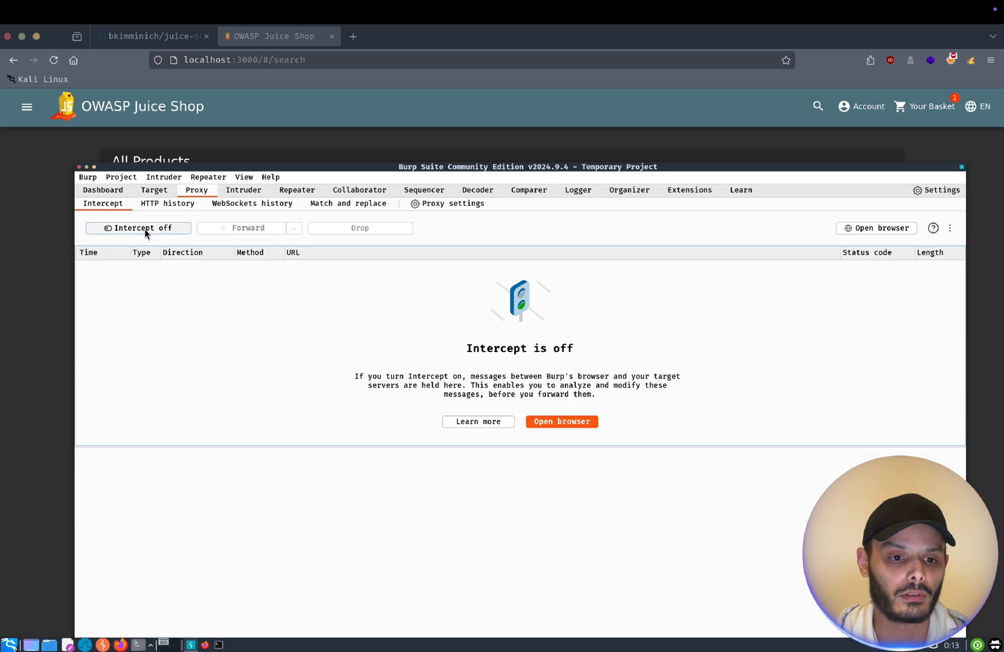
click(138, 229)
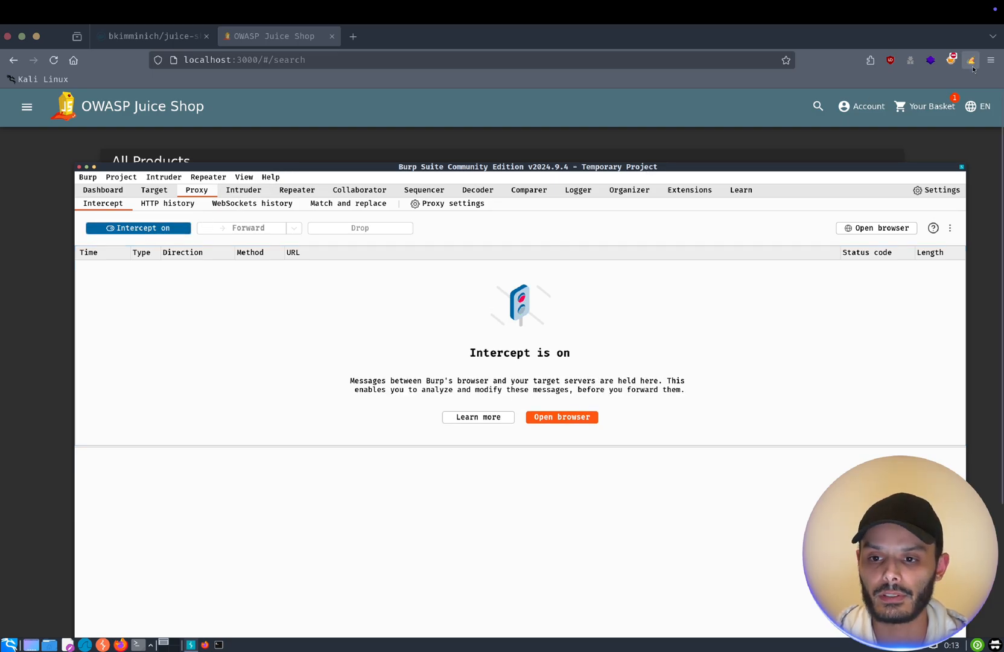
click(970, 59)
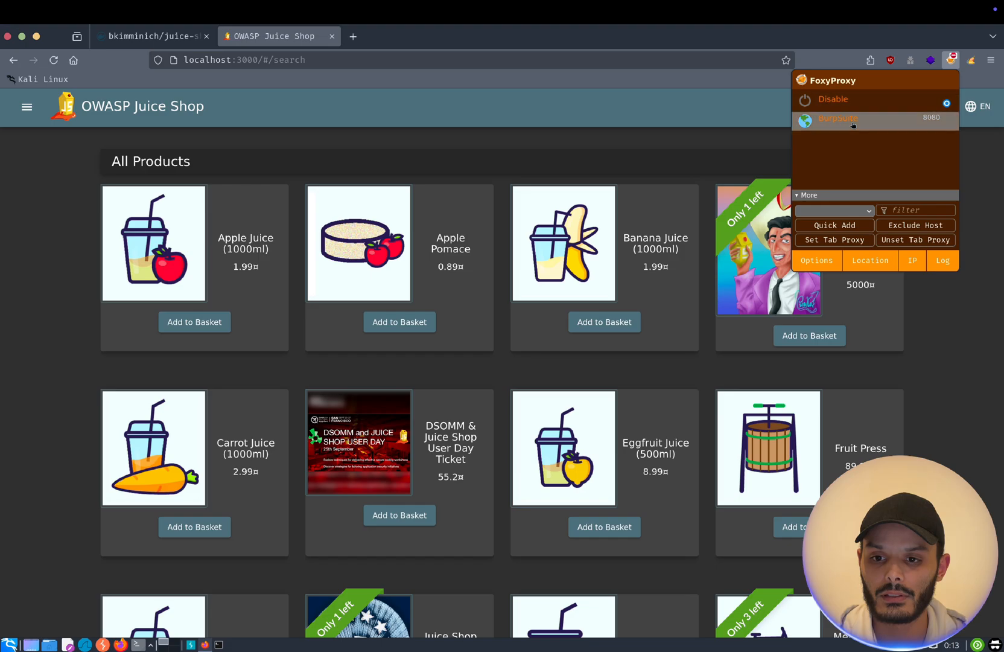
click(838, 118)
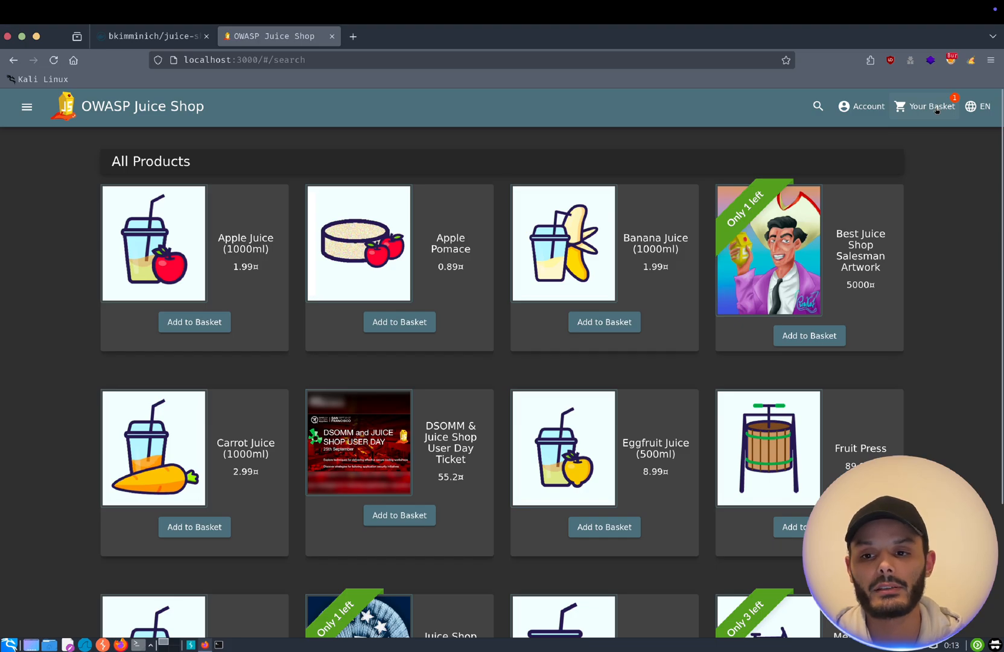
click(929, 106)
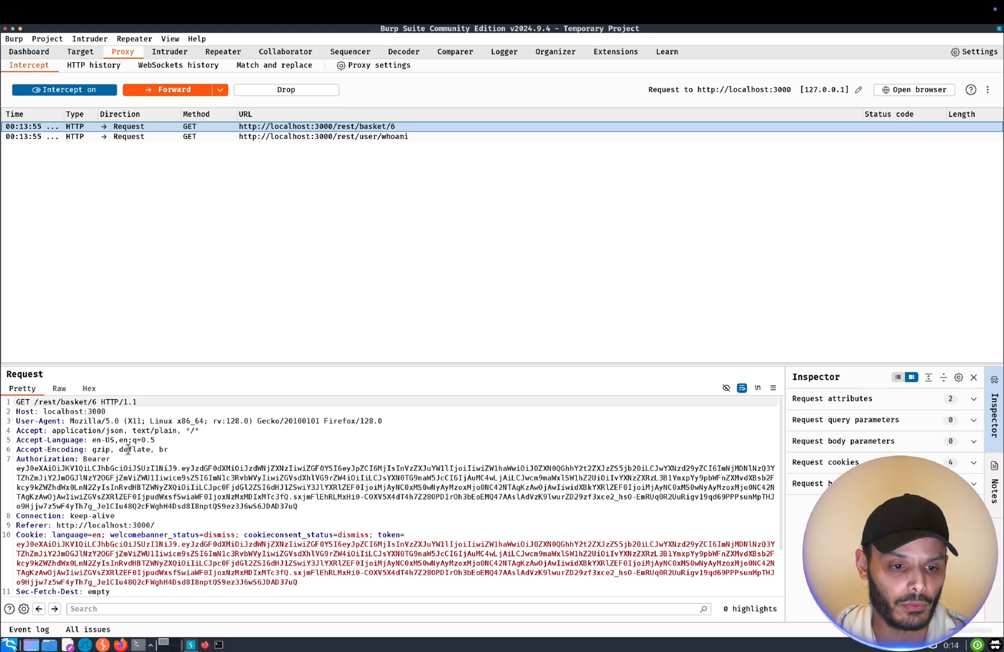
Change the held request from /rest/basket/6 to /rest/basket/3 and forward it
scroll(down, 3)
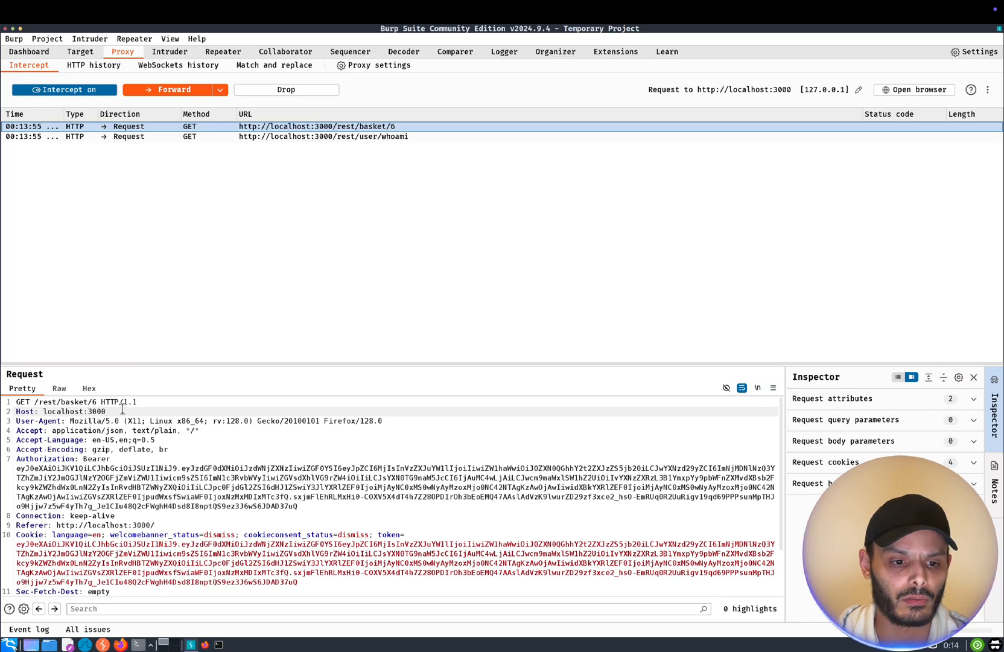
mouse_move(214, 293)
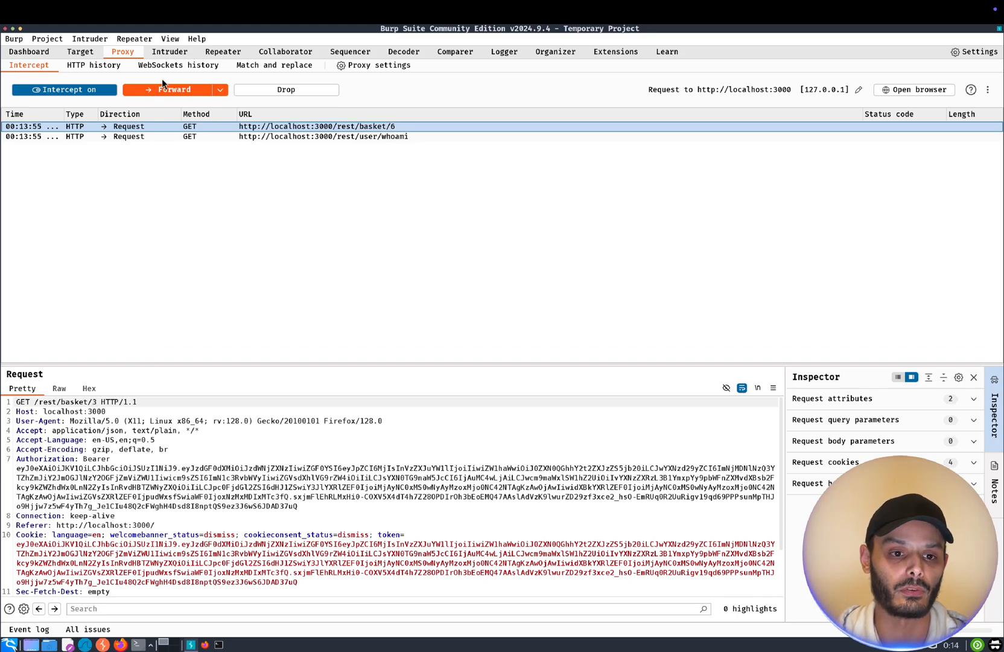
click(175, 89)
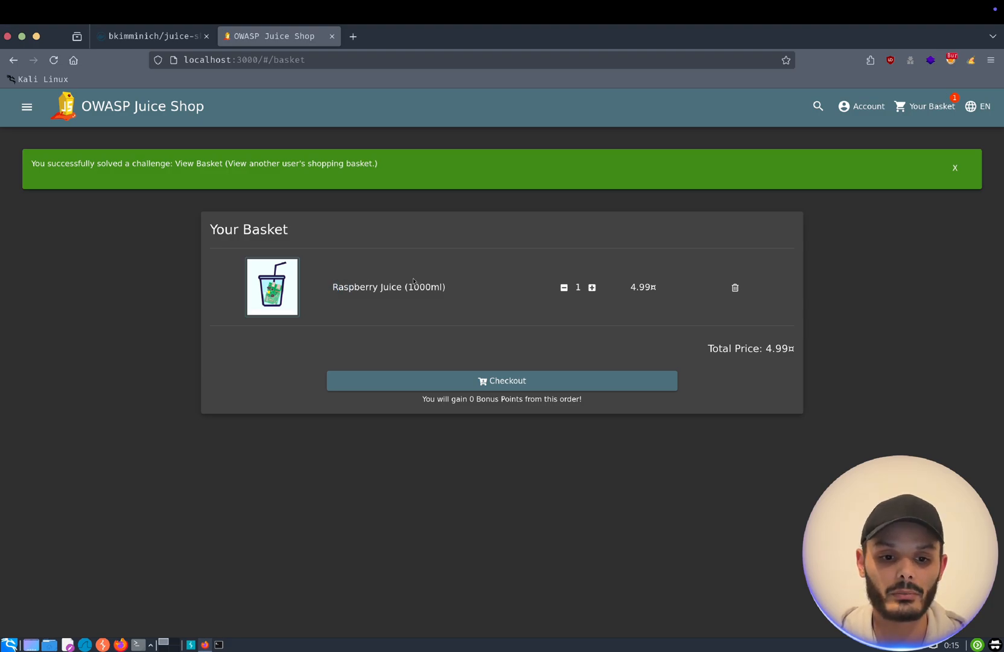
mouse_move(399, 301)
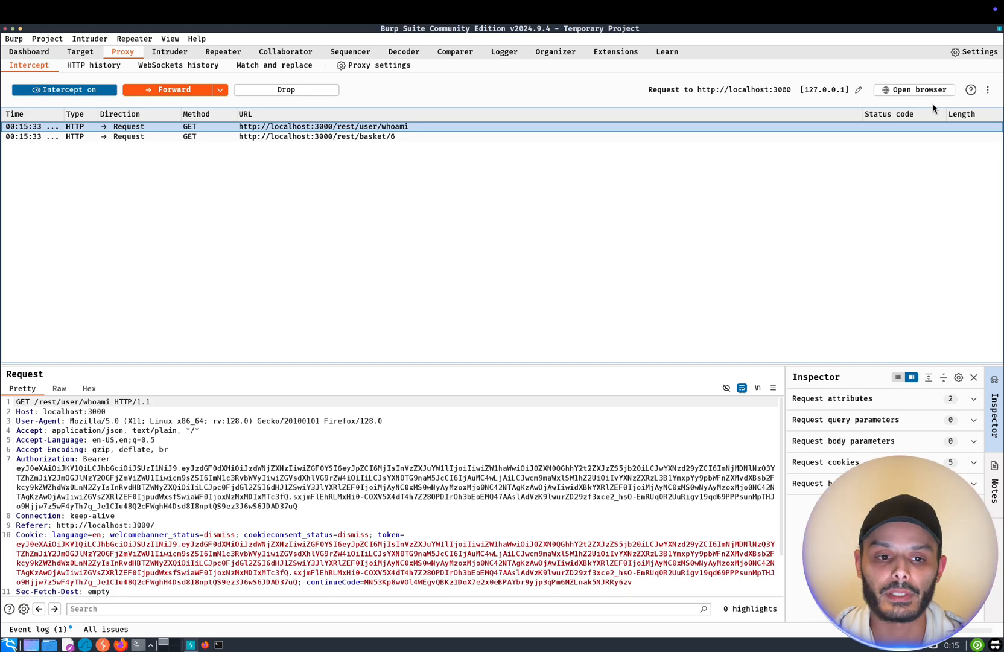
mouse_move(164, 167)
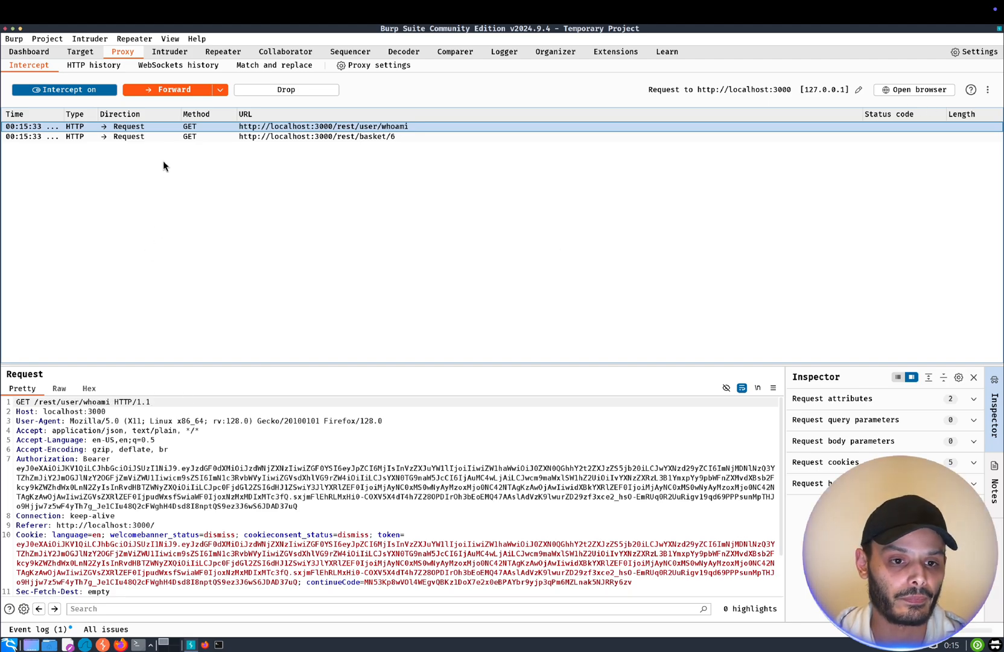
Forward the held /rest/user/whoami request and then the /rest/basket request, emptying the intercept queue
click(174, 89)
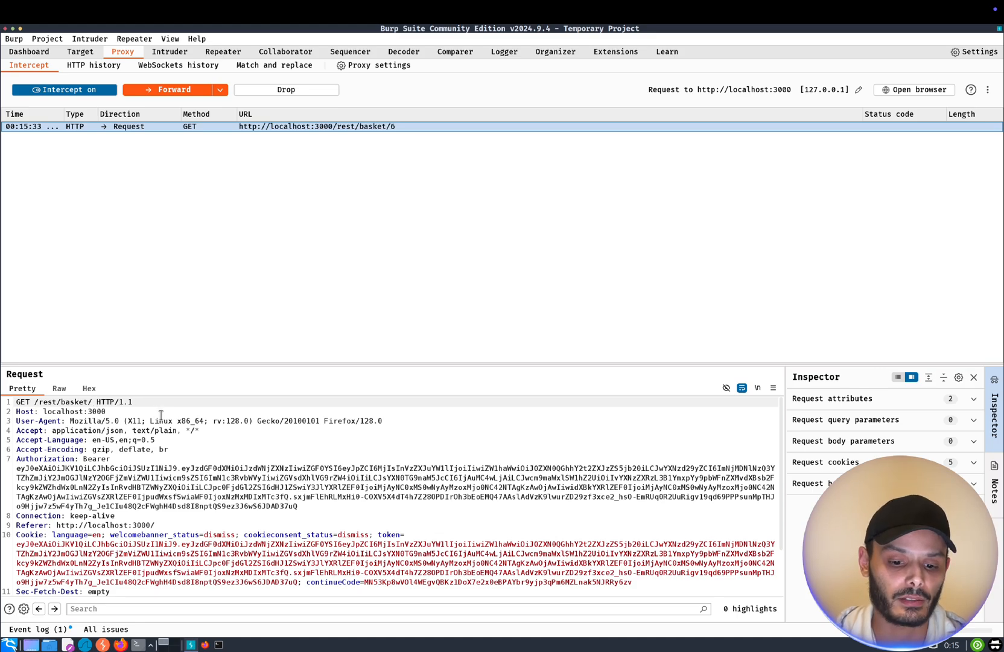
click(174, 90)
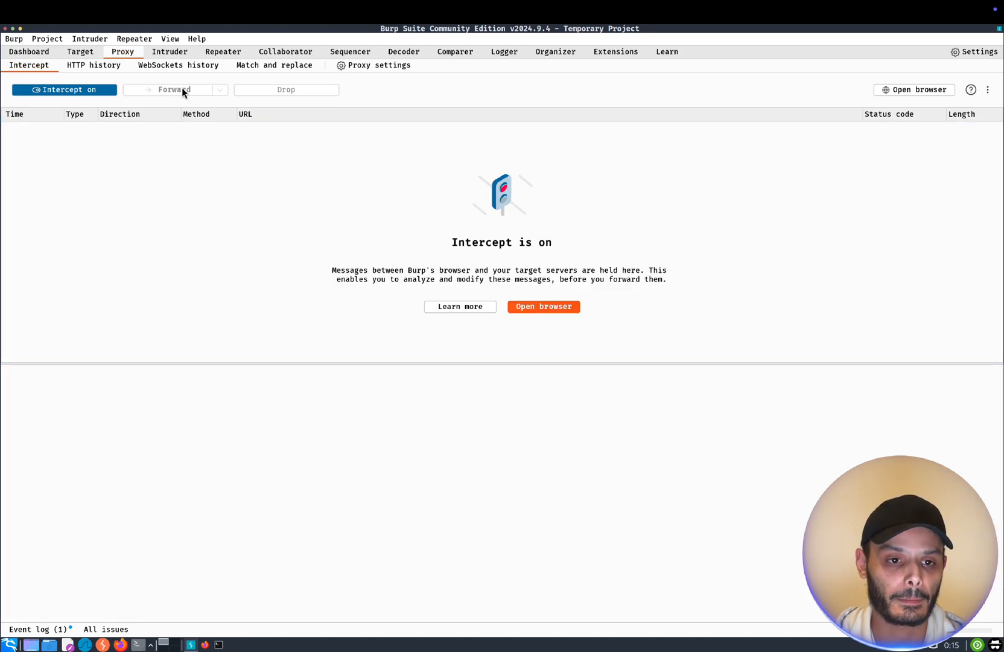